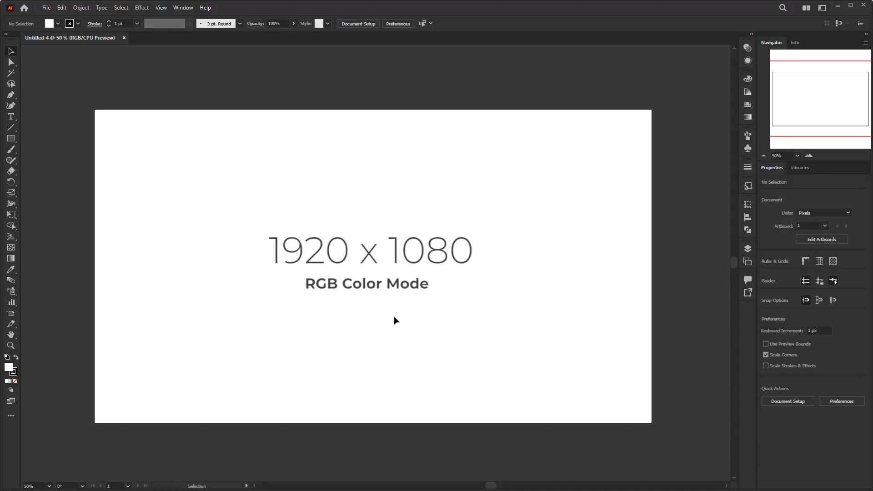
pyautogui.moveTo(357, 321)
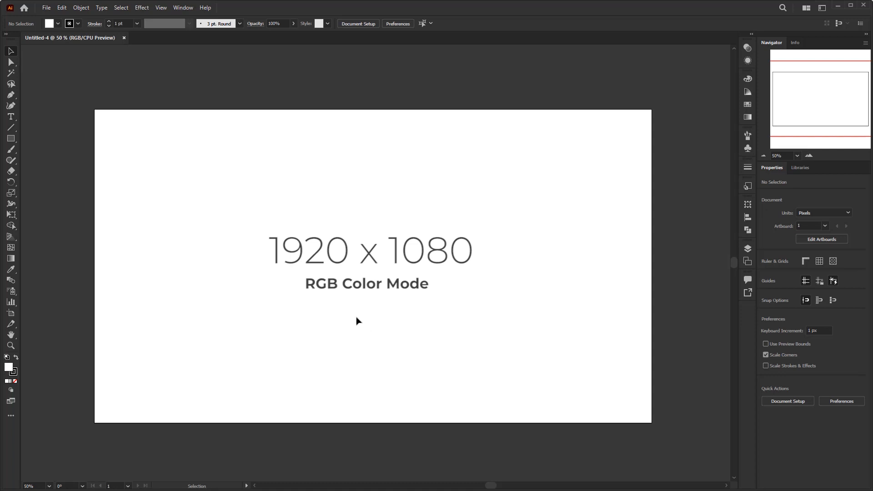
pyautogui.moveTo(351, 340)
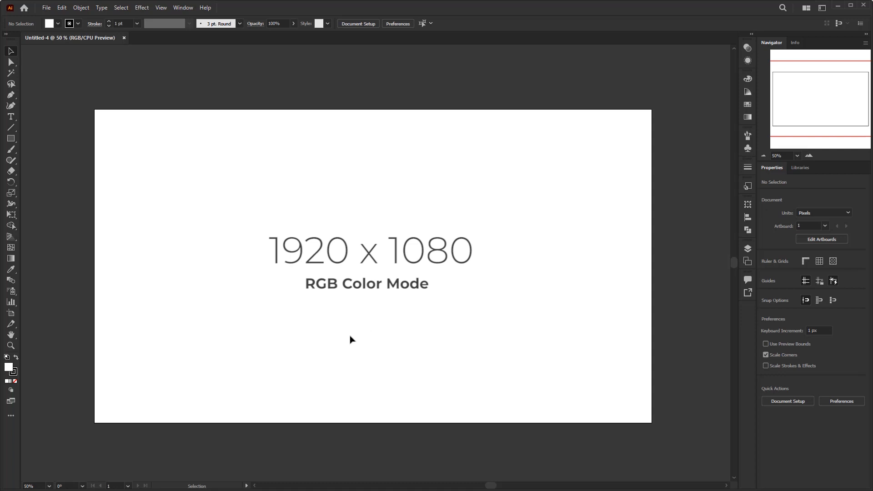
pyautogui.moveTo(361, 321)
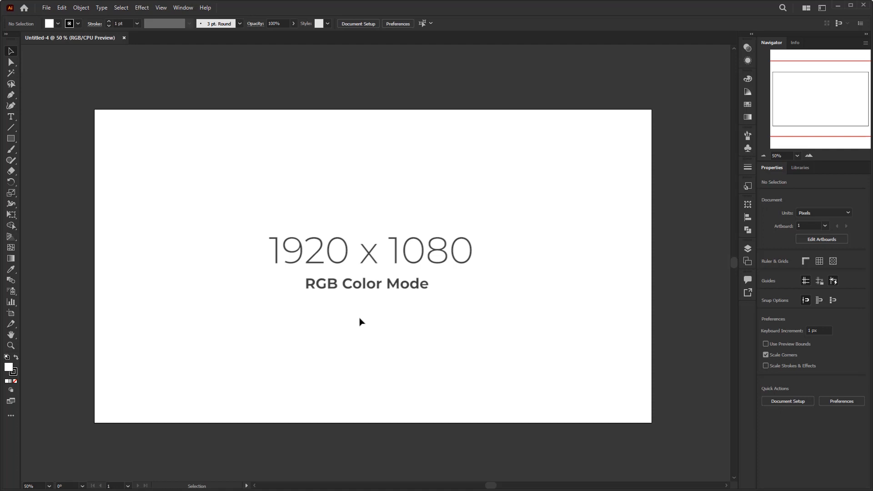
pyautogui.moveTo(381, 317)
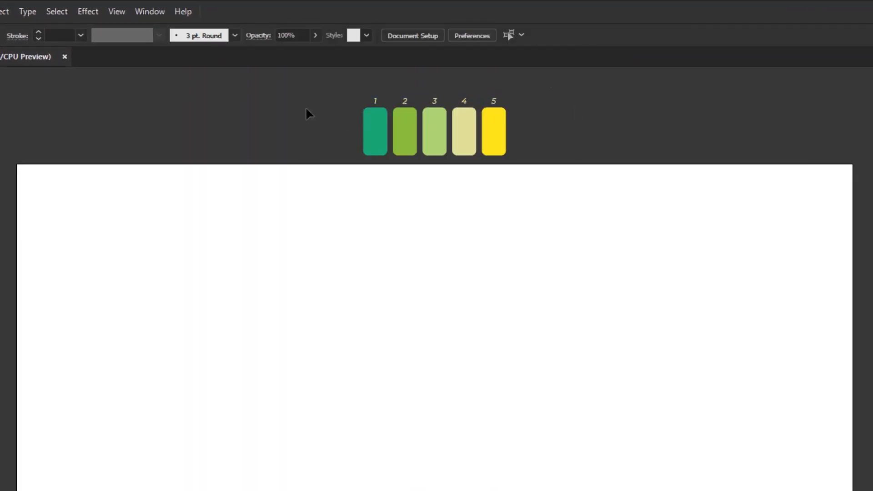
pyautogui.moveTo(312, 111)
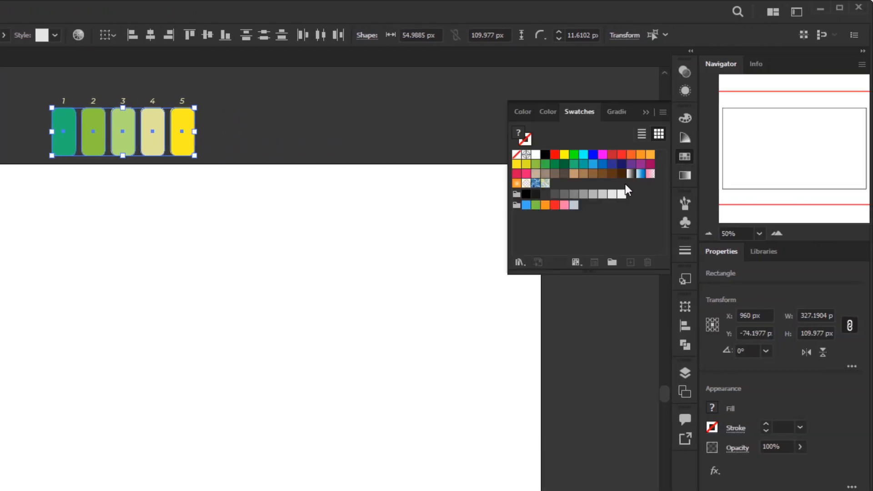
# Create a colour group named ISOMTERIC COLOR from the five selected swatch rectangles
pyautogui.click(612, 262)
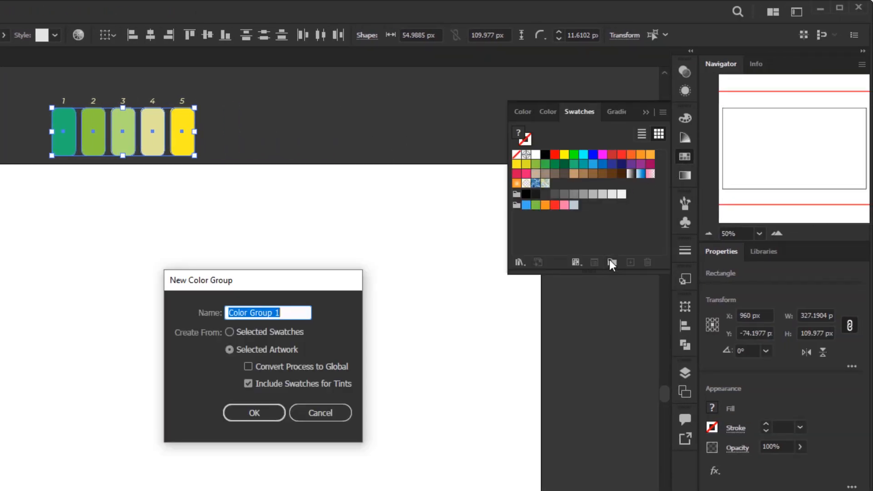
pyautogui.write('ISOMTERIC COLOR')
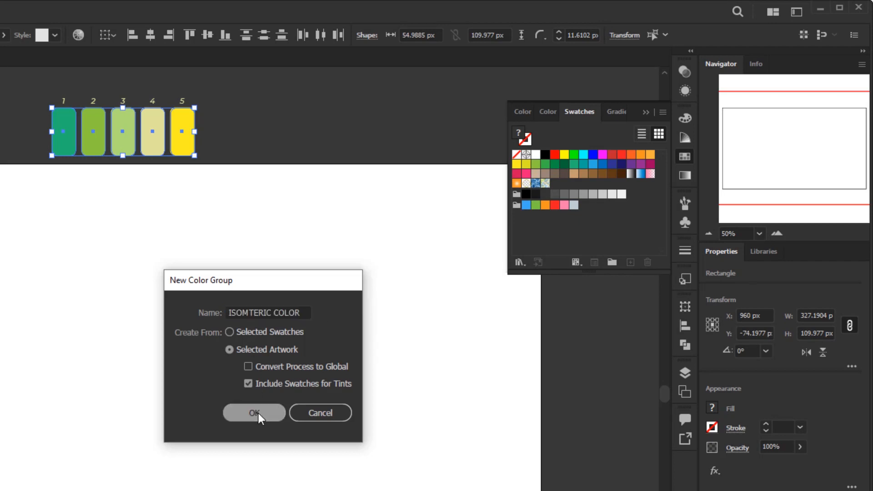
pyautogui.click(255, 413)
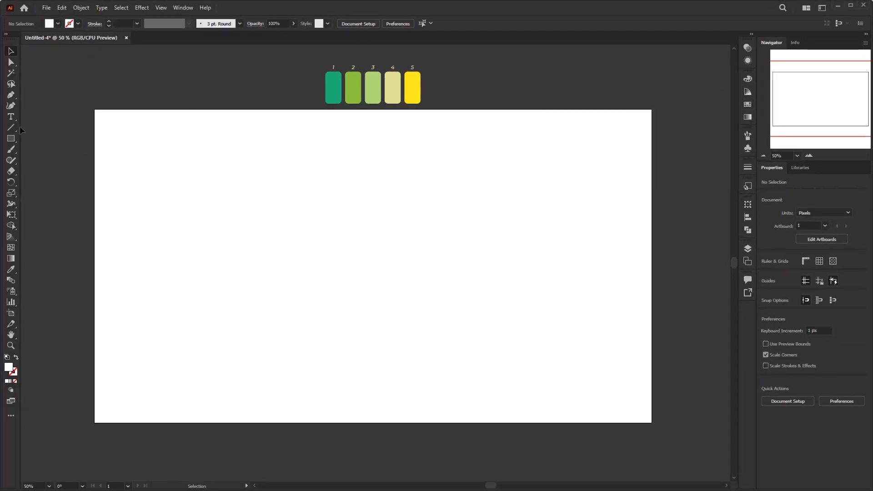
# Add the text ISO METRIC on the artboard in Montserrat ExtraBold
pyautogui.click(10, 117)
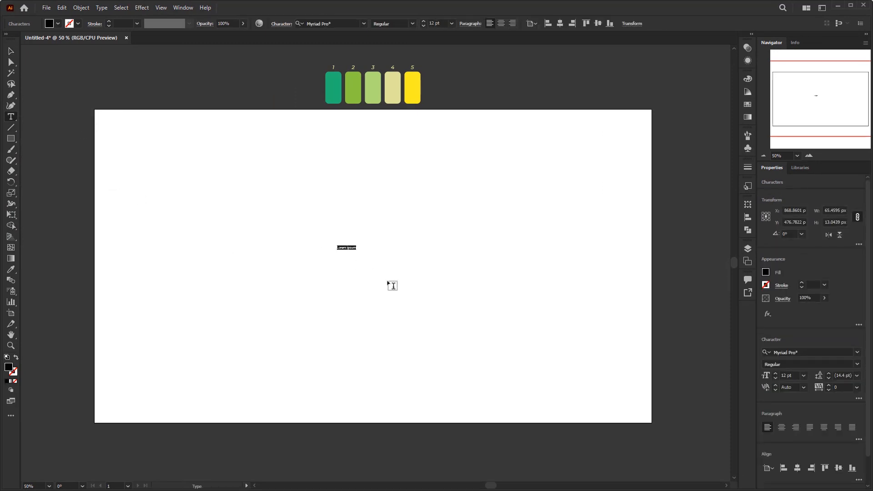
pyautogui.write('ISO MET')
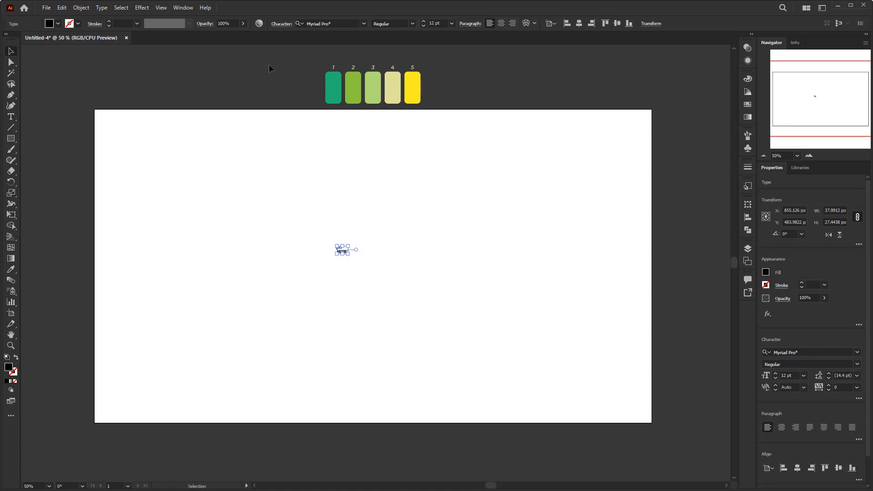
pyautogui.write('mont')
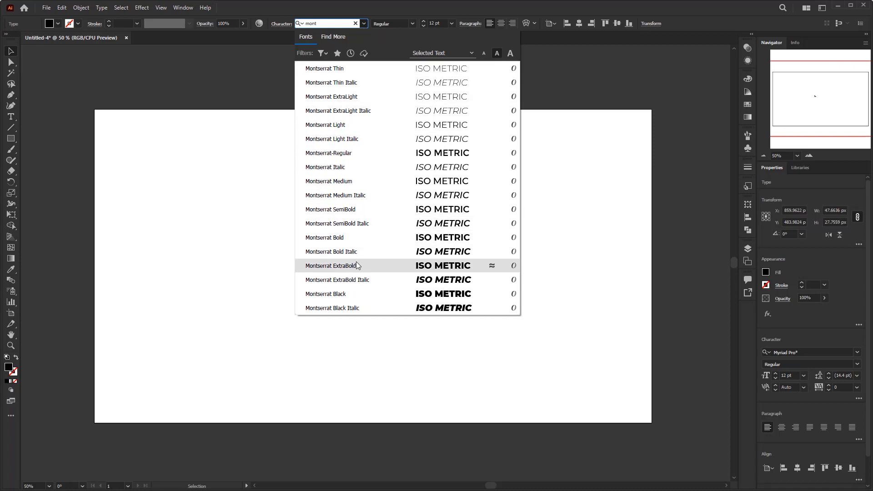
pyautogui.click(330, 266)
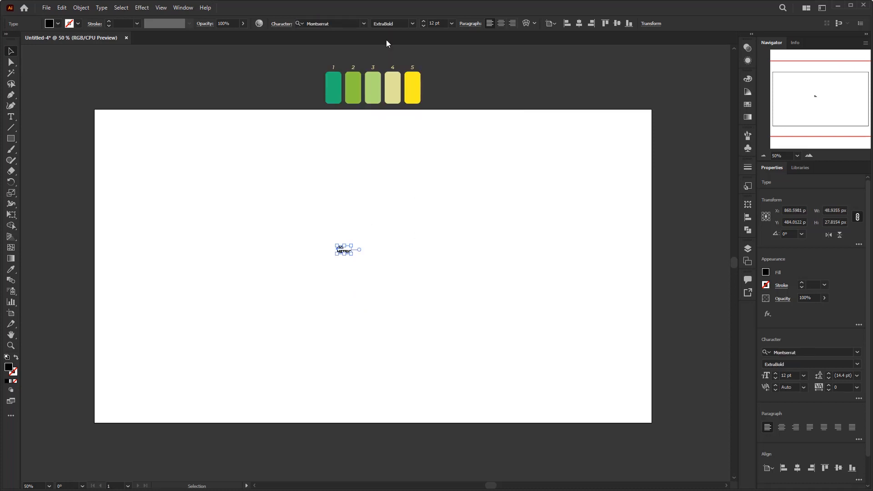
# Set the text size to 250 pt and widen its letter spacing
pyautogui.click(436, 24)
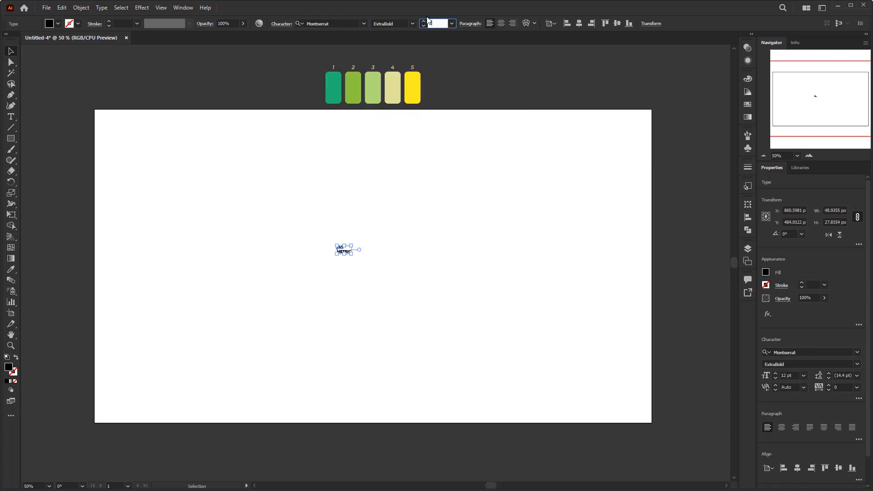
pyautogui.write('250 pt')
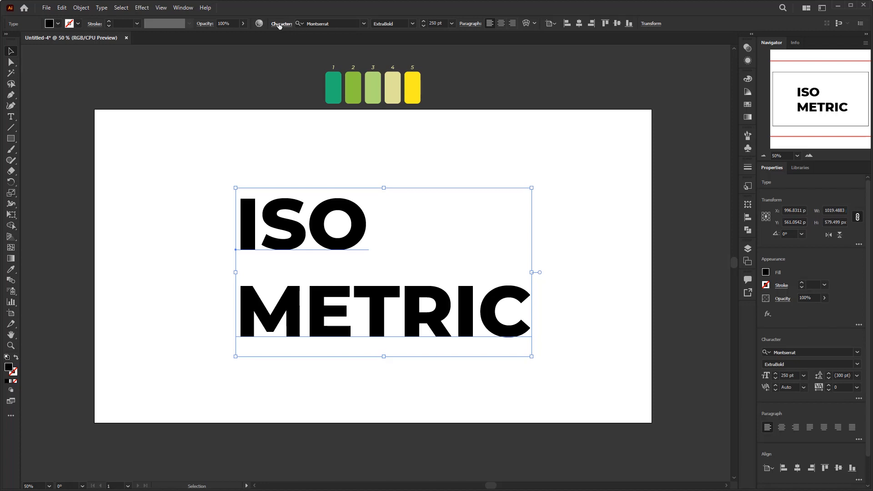
pyautogui.click(282, 23)
pyautogui.write('100')
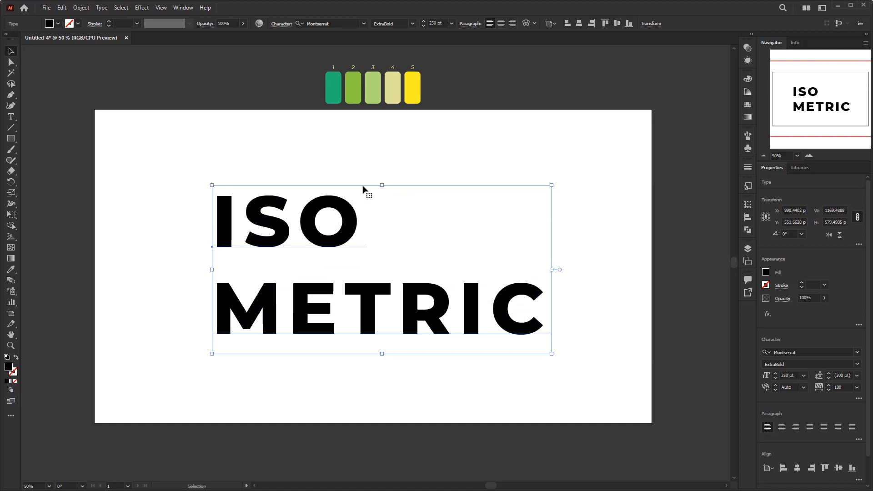
pyautogui.moveTo(480, 222)
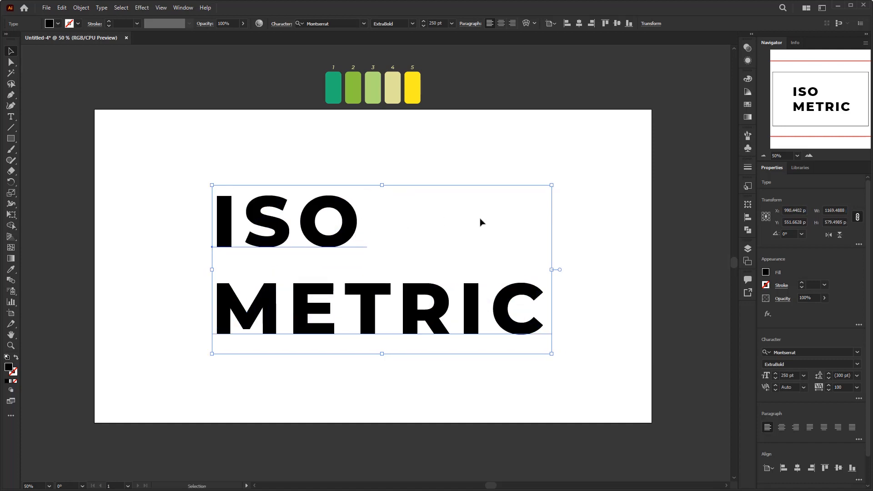
# Set the ISO METRIC character fill to None in the Appearance panel
pyautogui.click(183, 8)
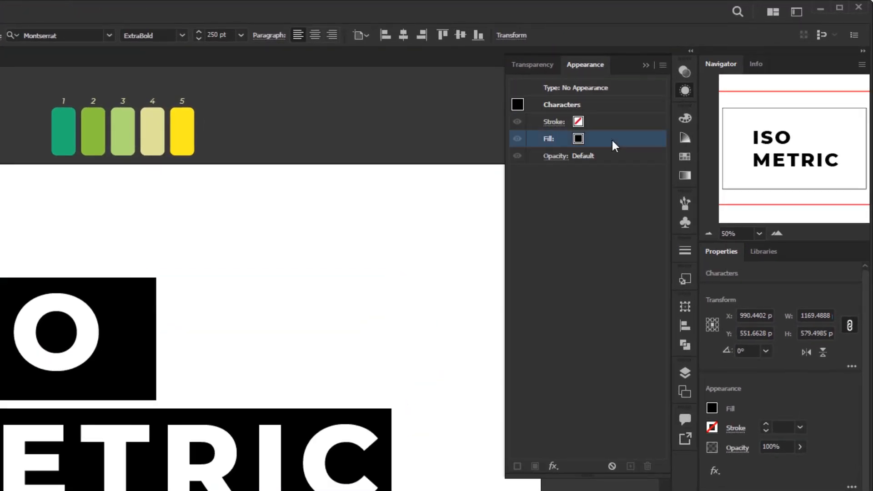
pyautogui.click(590, 138)
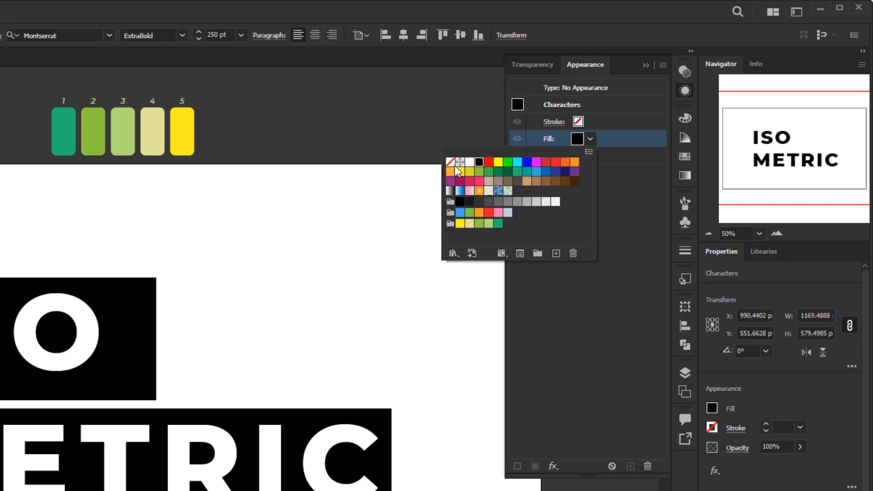
pyautogui.click(451, 162)
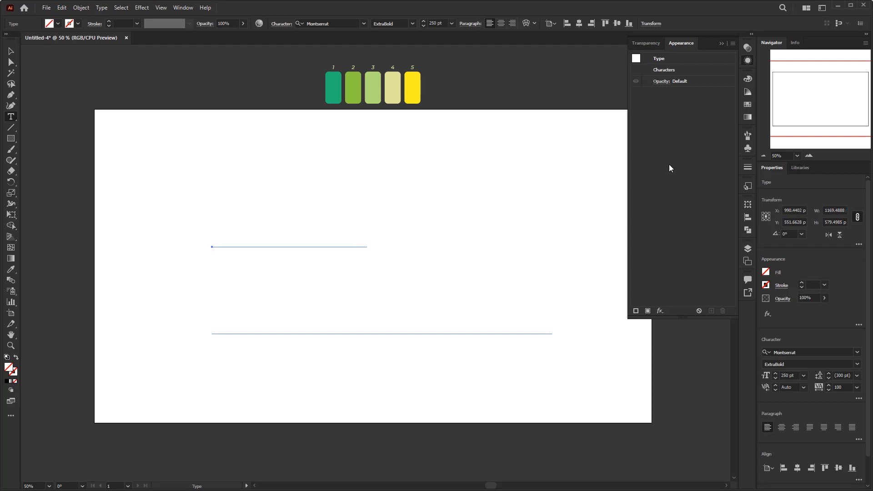
pyautogui.moveTo(347, 227)
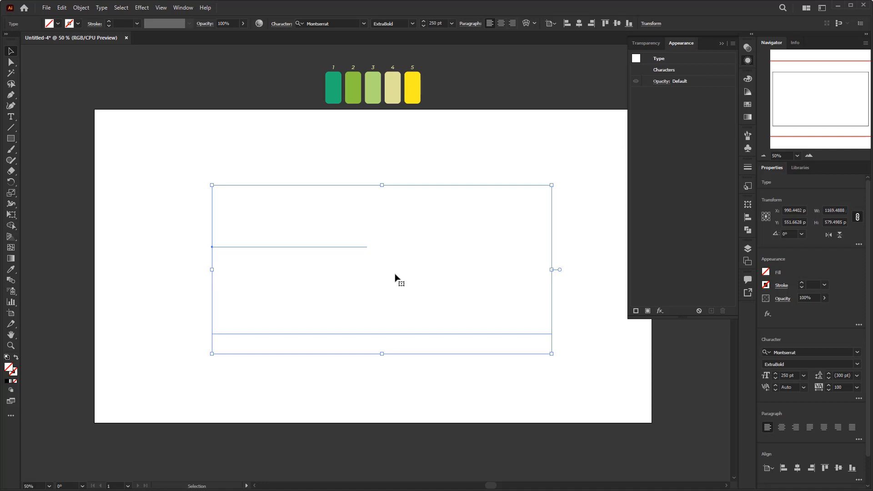
pyautogui.moveTo(418, 294)
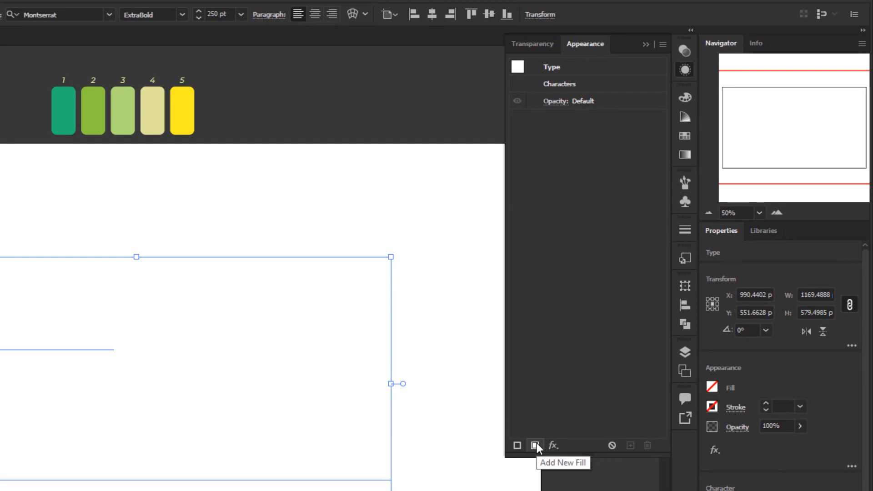
# Add a new object-level fill and colour it with the yellow group swatch
pyautogui.click(535, 445)
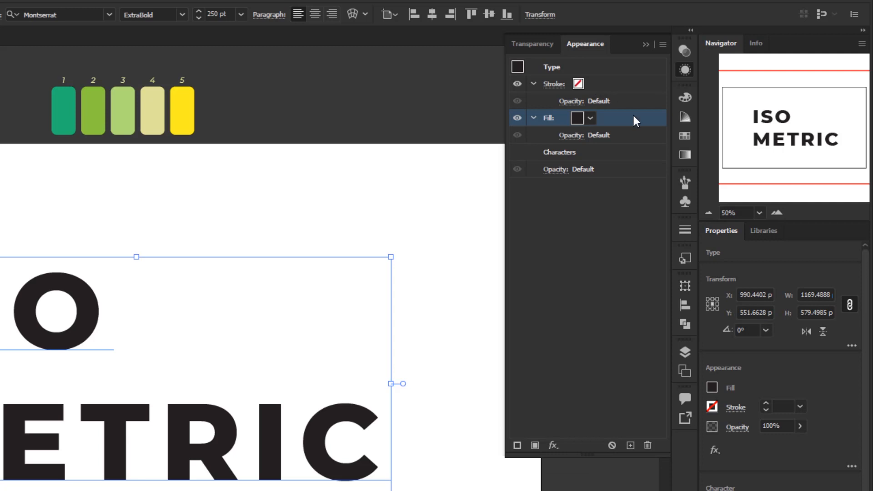
pyautogui.moveTo(606, 125)
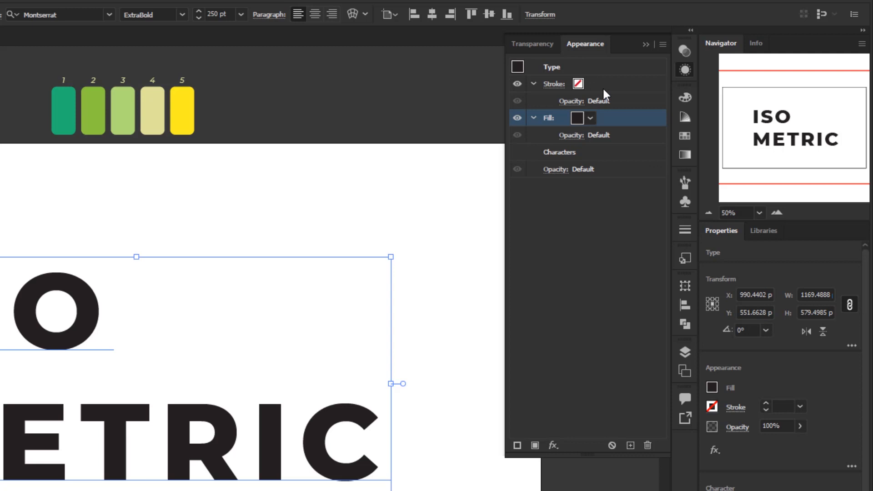
pyautogui.moveTo(604, 123)
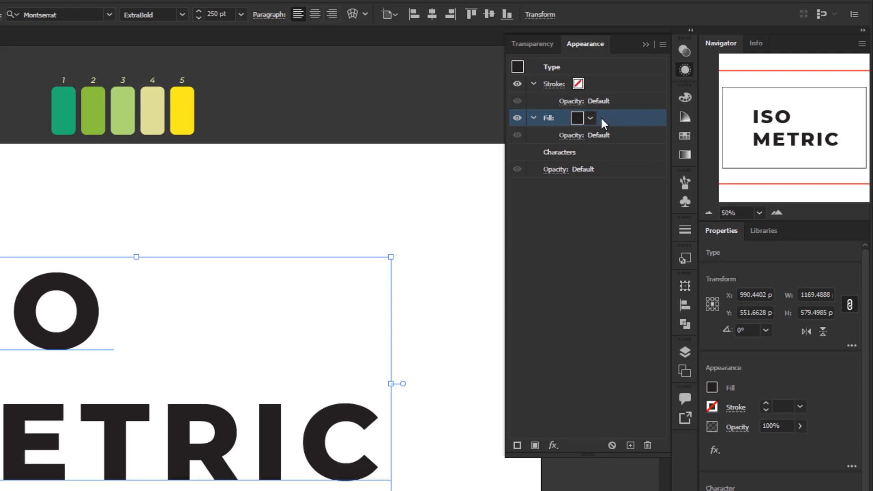
pyautogui.click(589, 118)
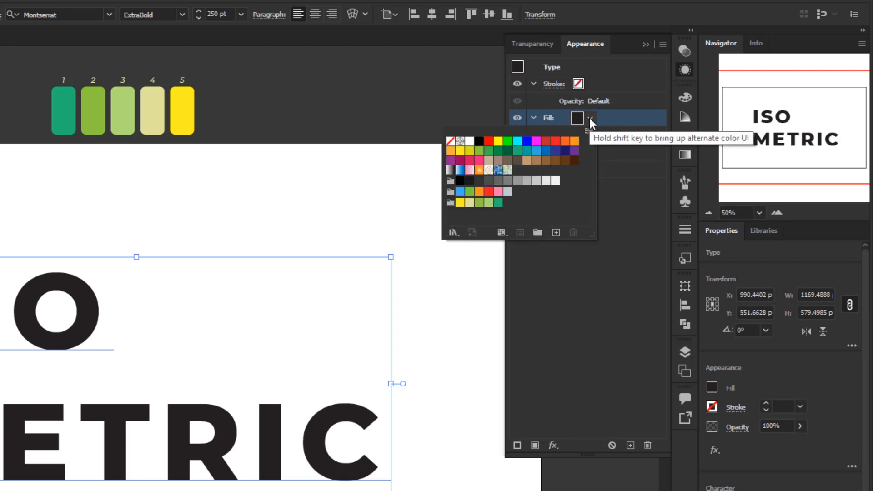
pyautogui.moveTo(507, 192)
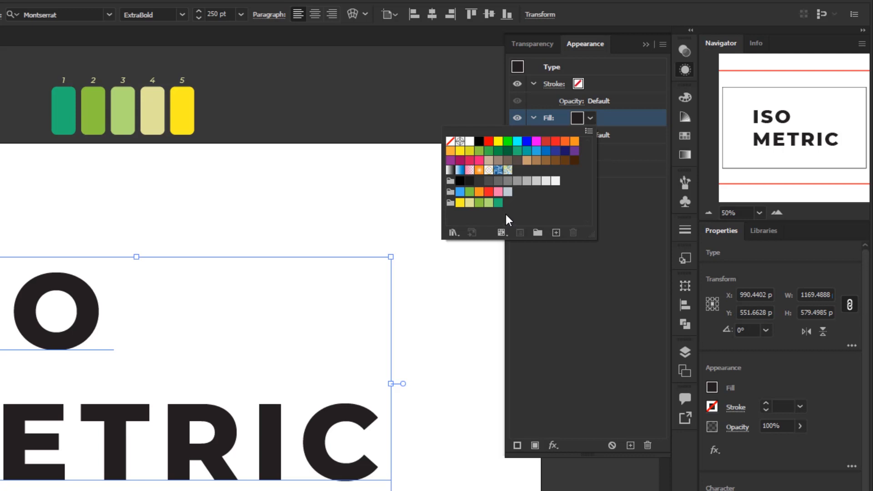
pyautogui.moveTo(499, 218)
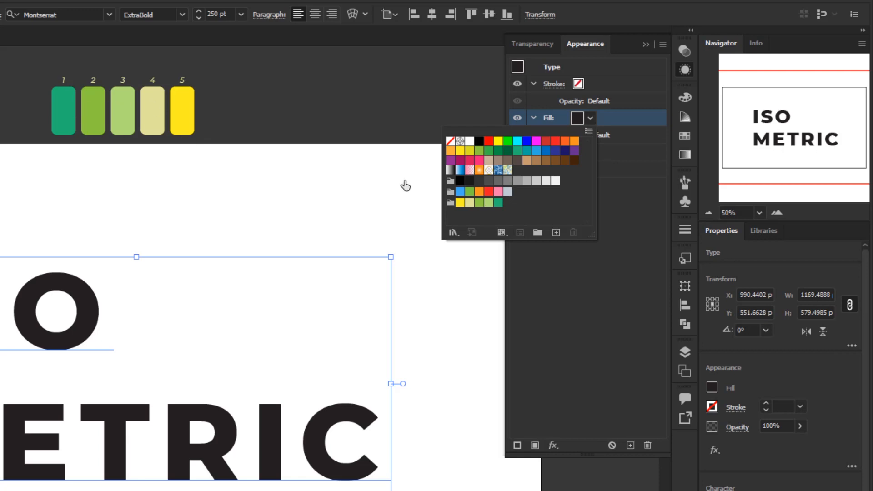
pyautogui.moveTo(217, 175)
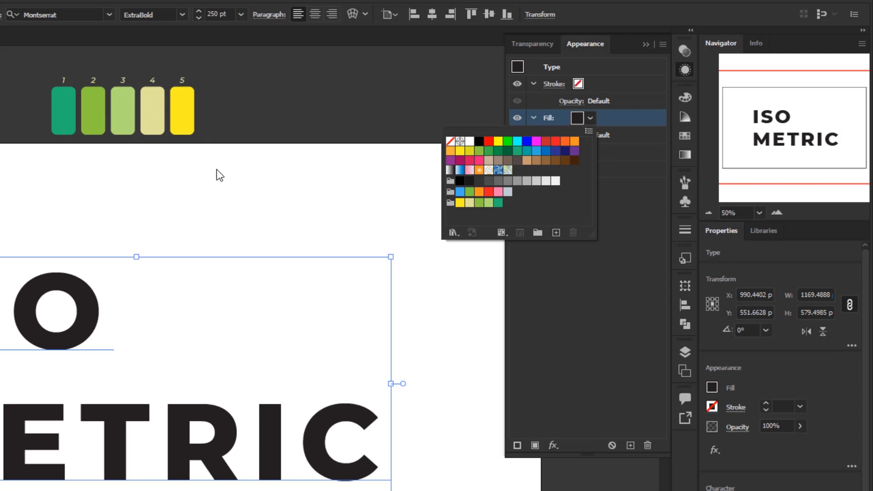
pyautogui.moveTo(492, 222)
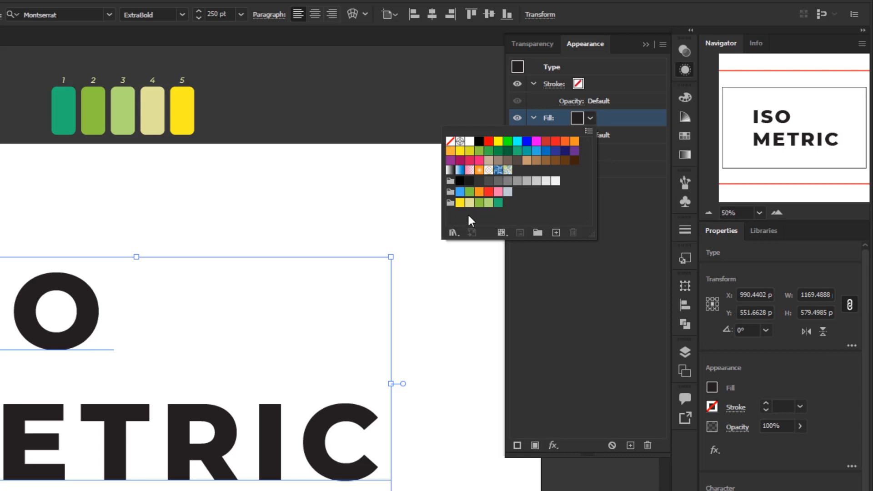
pyautogui.moveTo(501, 222)
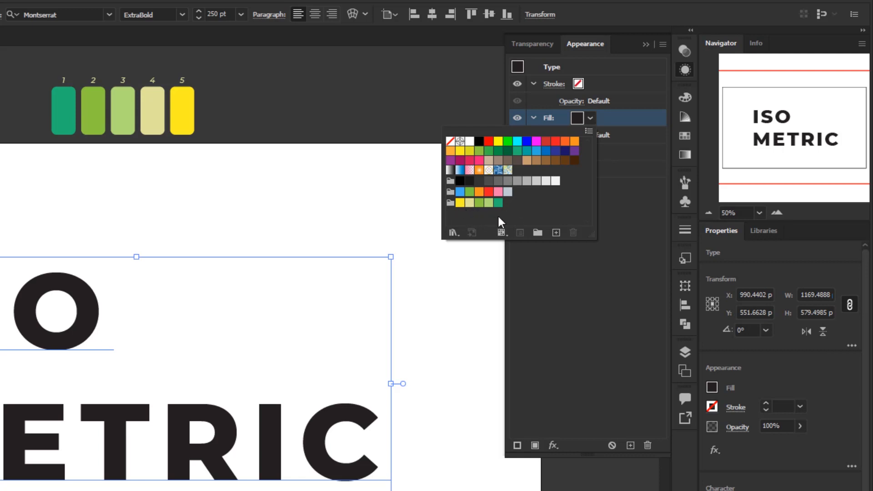
pyautogui.moveTo(498, 217)
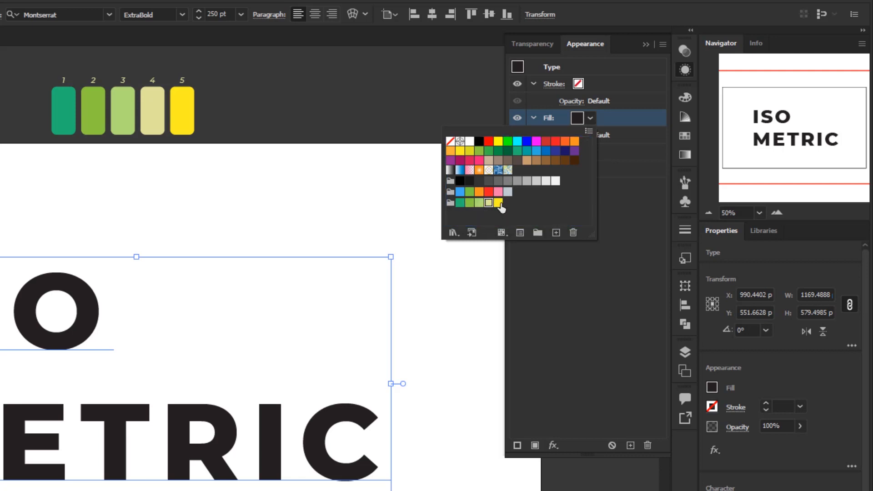
pyautogui.click(488, 202)
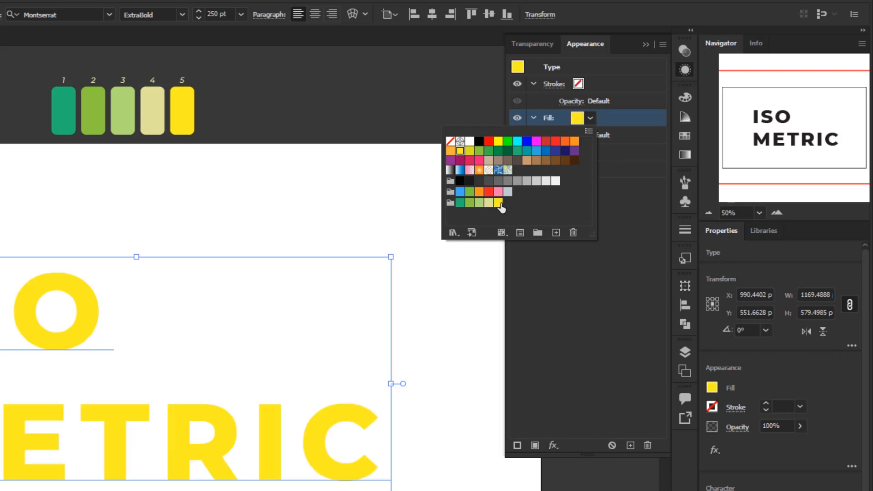
pyautogui.moveTo(536, 220)
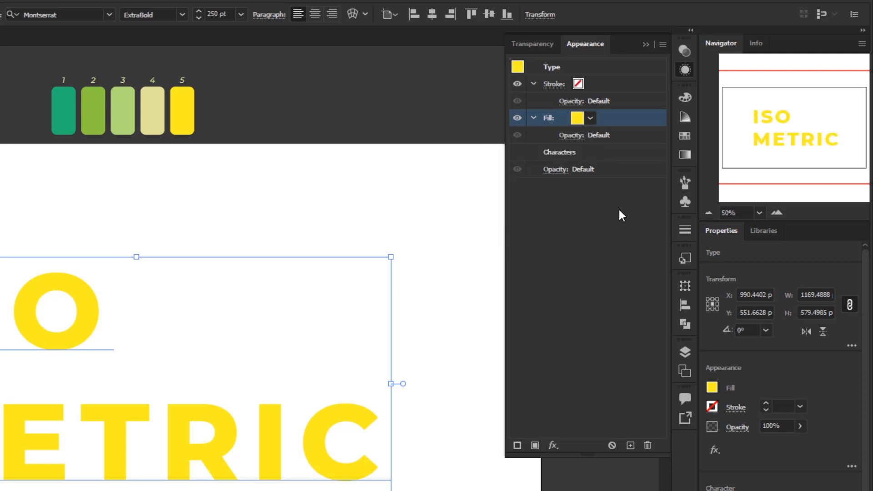
pyautogui.moveTo(610, 276)
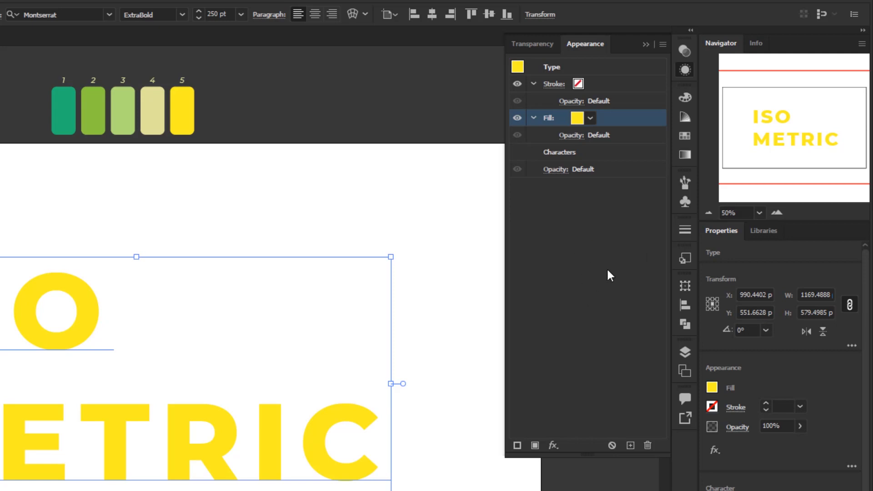
# Show the fx effects list for the yellow text
pyautogui.click(552, 444)
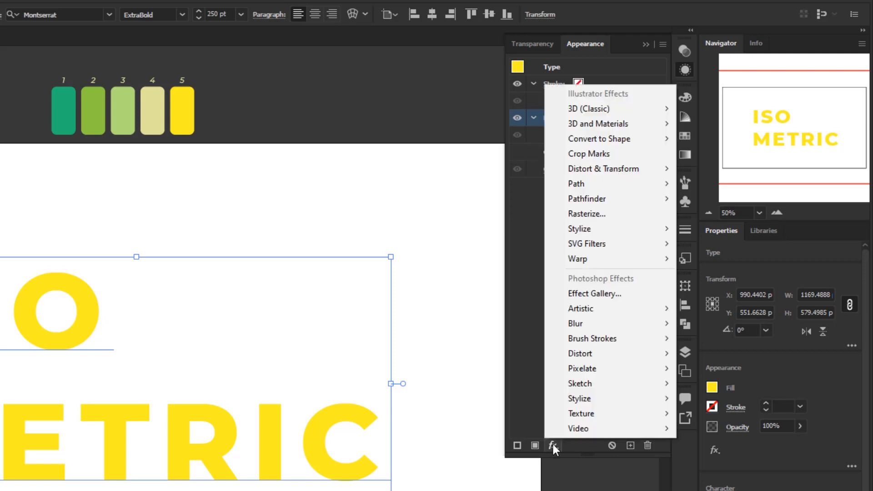
pyautogui.moveTo(579, 353)
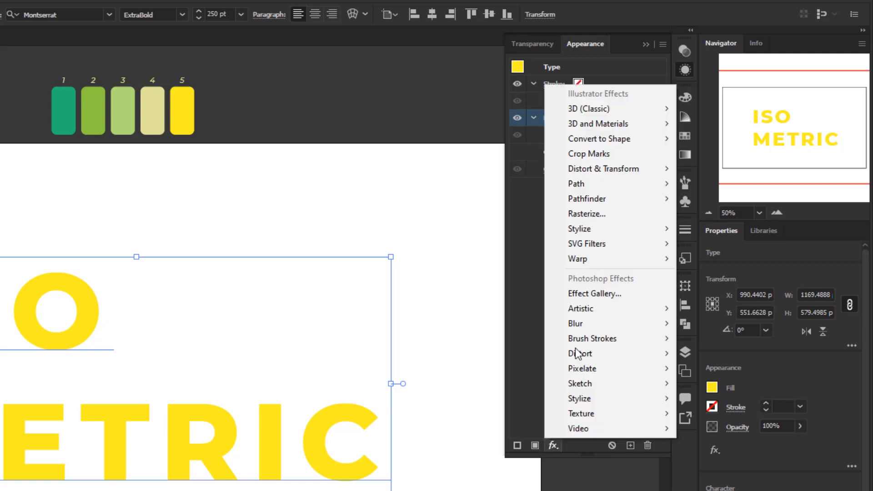
pyautogui.moveTo(588, 108)
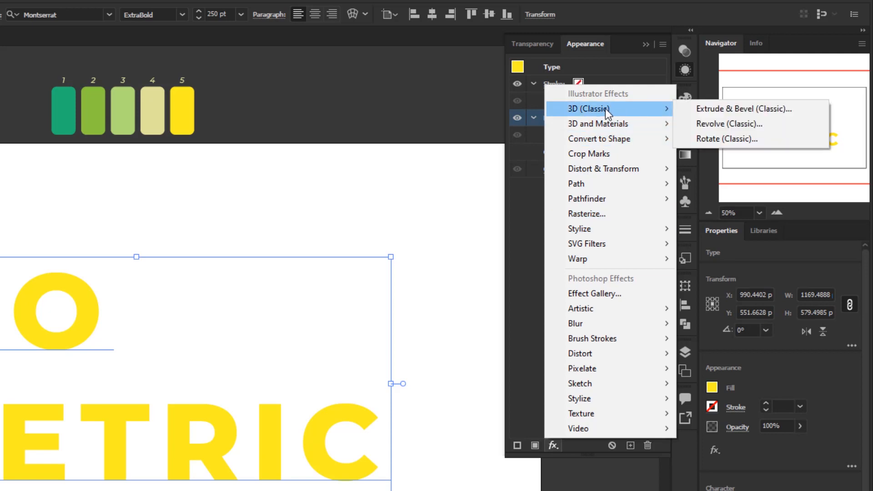
pyautogui.moveTo(598, 124)
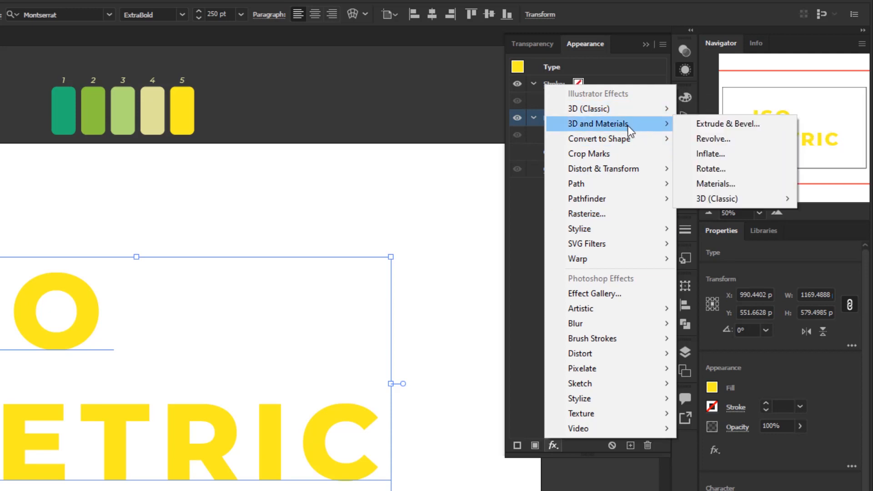
pyautogui.moveTo(639, 129)
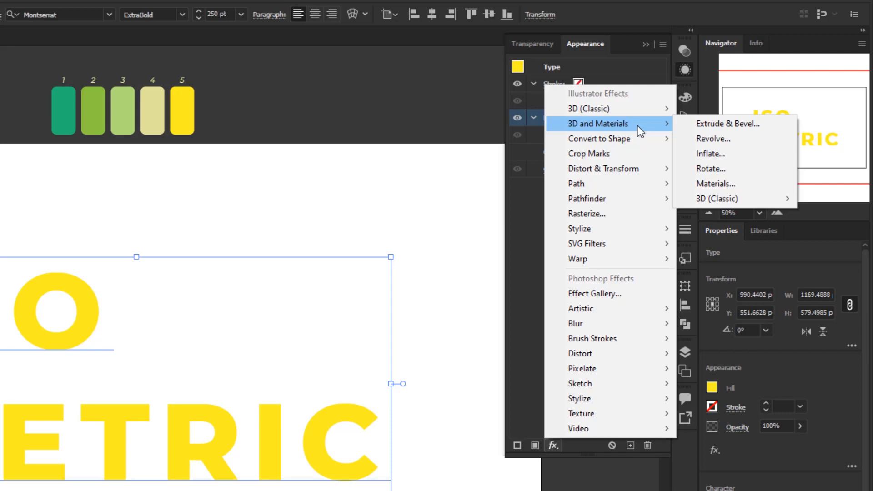
pyautogui.moveTo(626, 127)
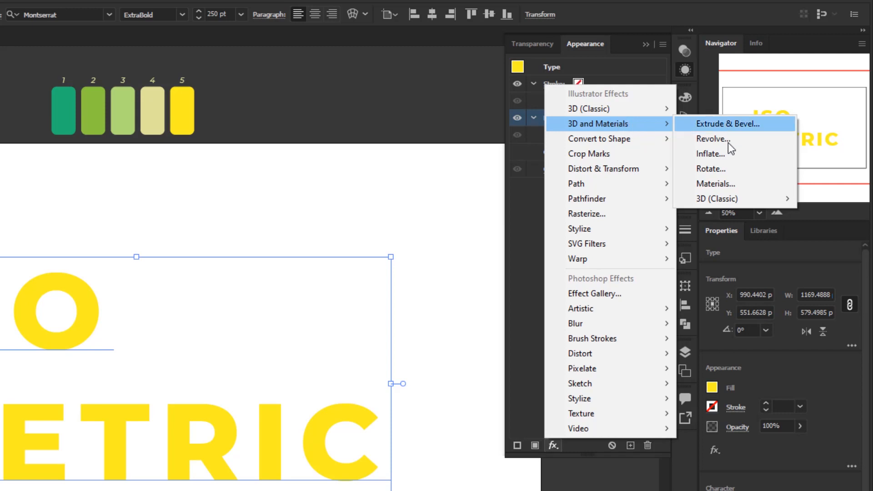
pyautogui.moveTo(721, 129)
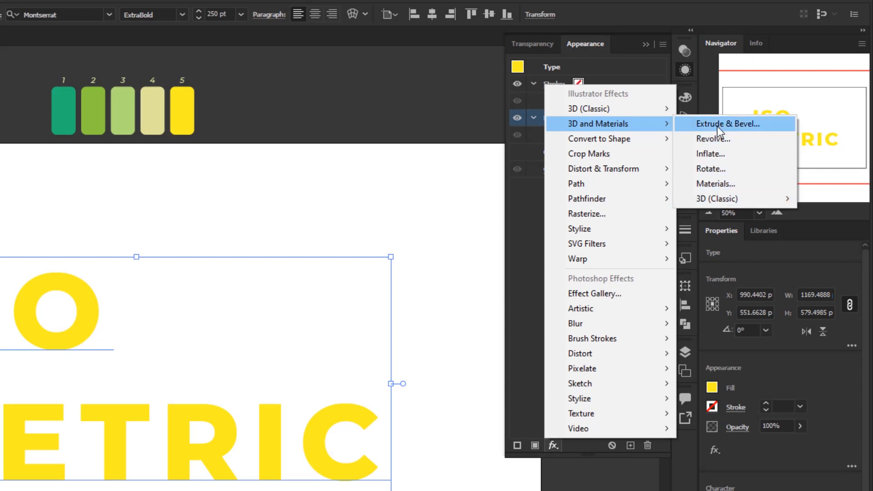
pyautogui.moveTo(646, 129)
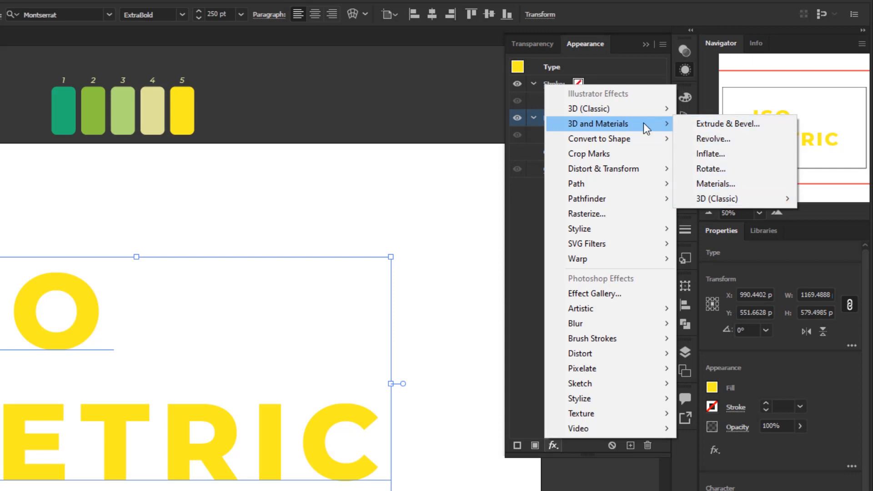
pyautogui.moveTo(588, 108)
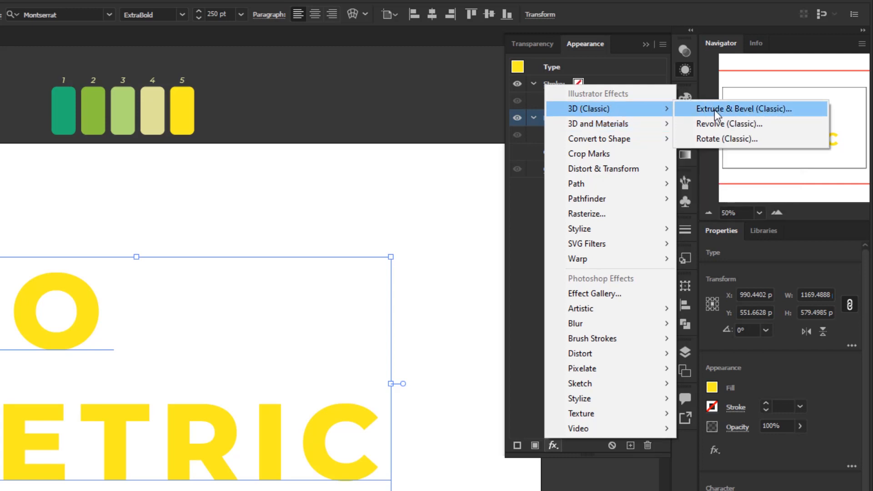
# Start Extrude & Bevel (Classic) with Isometric Top position and 40 pt extrude depth
pyautogui.click(746, 108)
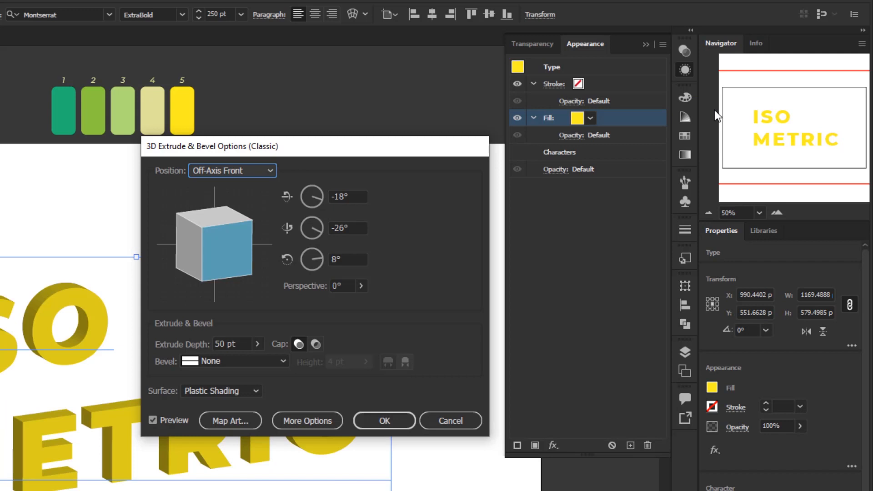
pyautogui.moveTo(180, 234)
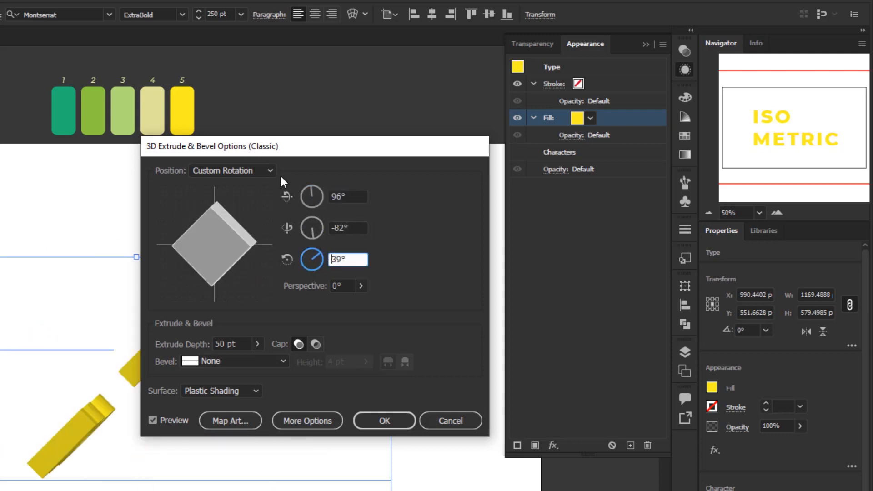
pyautogui.click(233, 170)
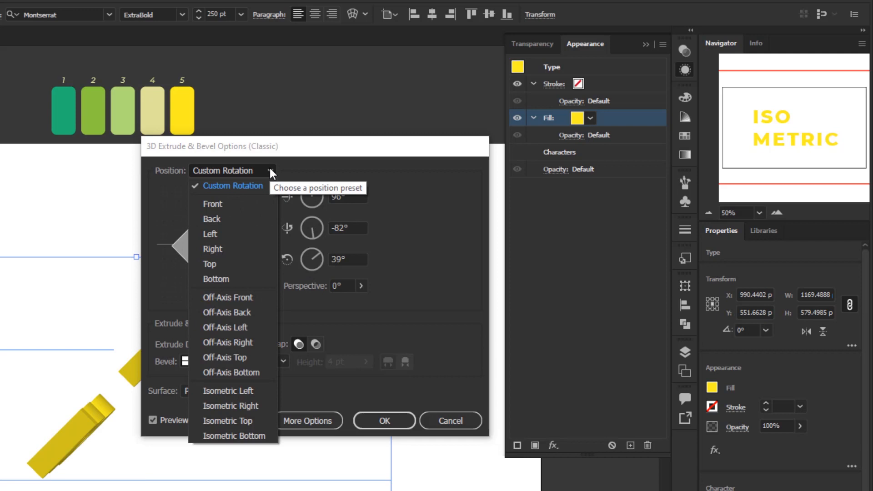
pyautogui.moveTo(251, 420)
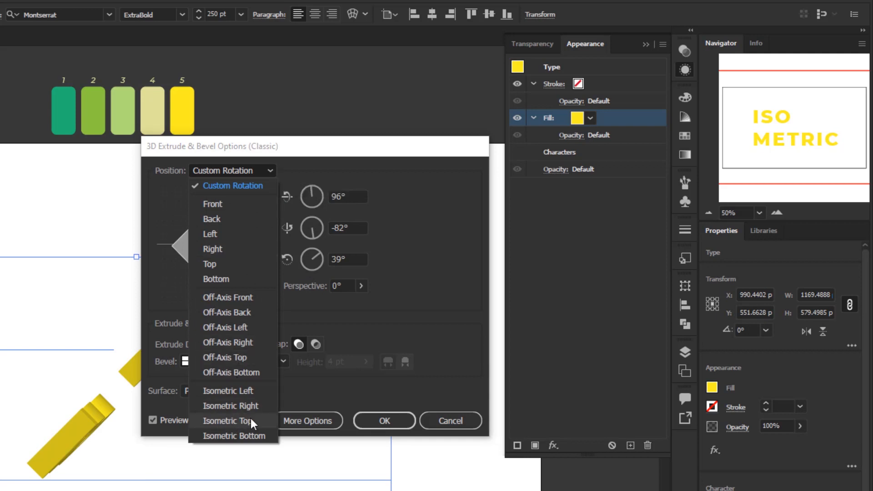
pyautogui.click(227, 420)
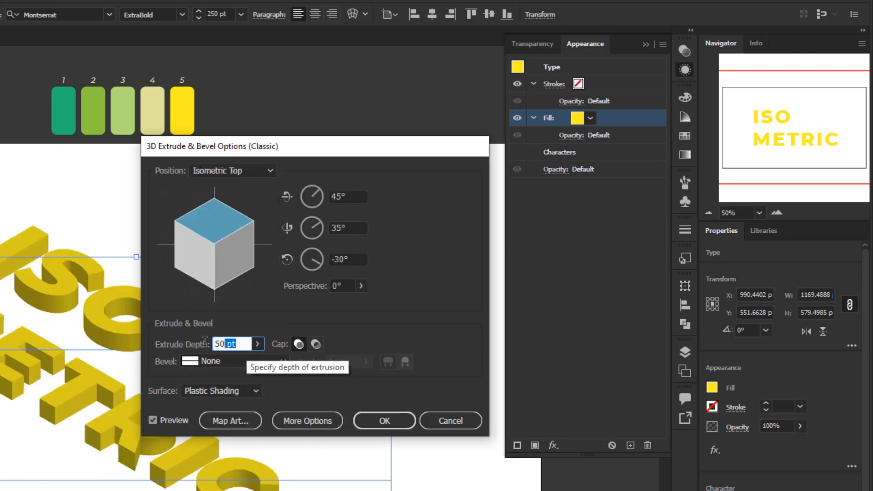
pyautogui.write('40')
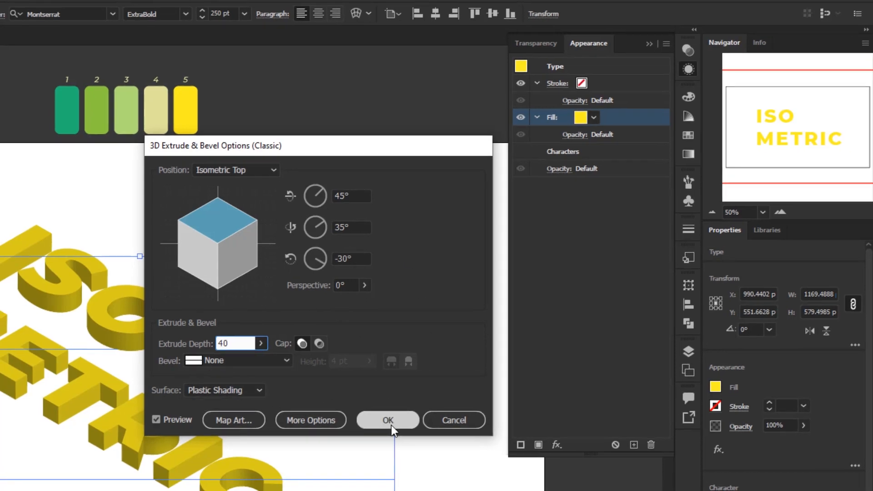
# Apply the extrusion and colour a new top fill pale yellow
pyautogui.click(387, 421)
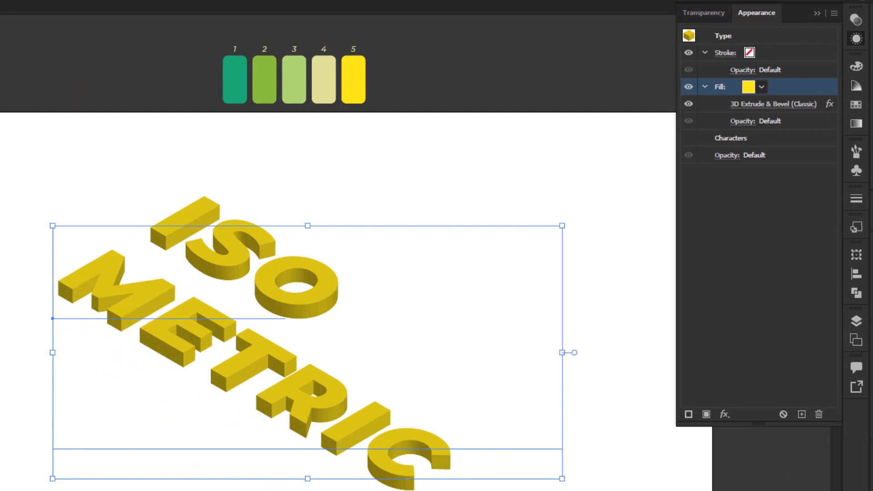
pyautogui.moveTo(620, 437)
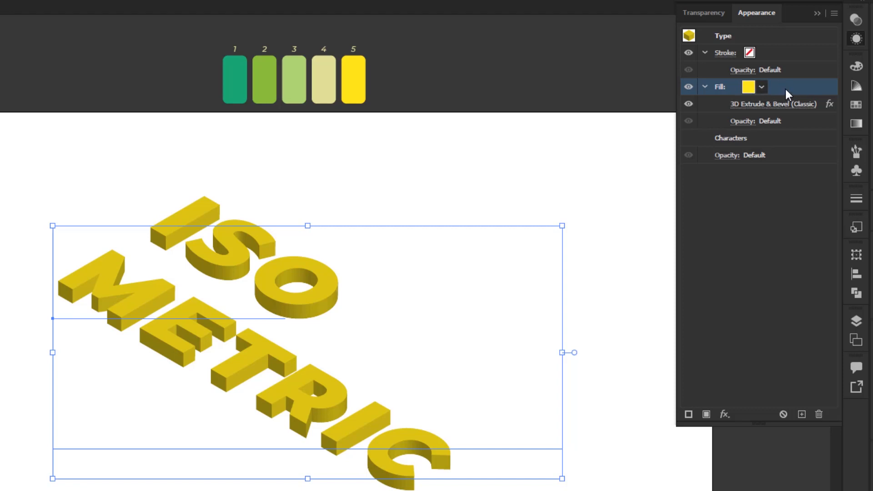
pyautogui.moveTo(751, 96)
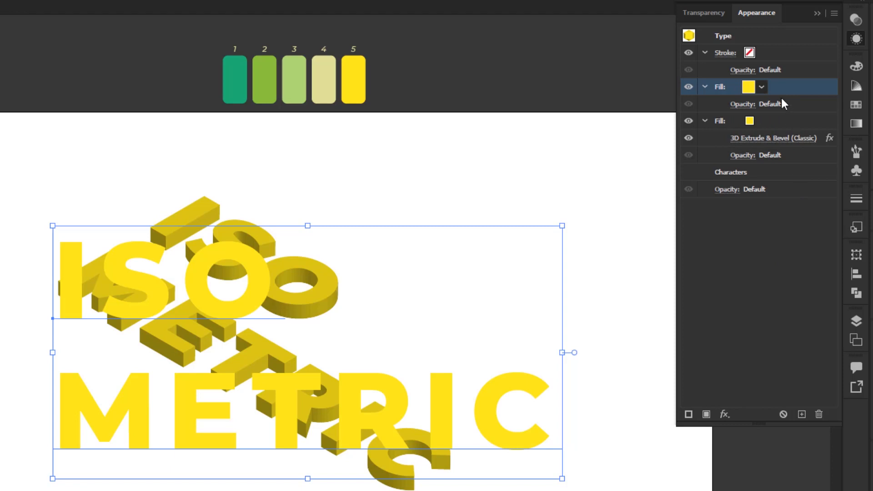
pyautogui.click(761, 87)
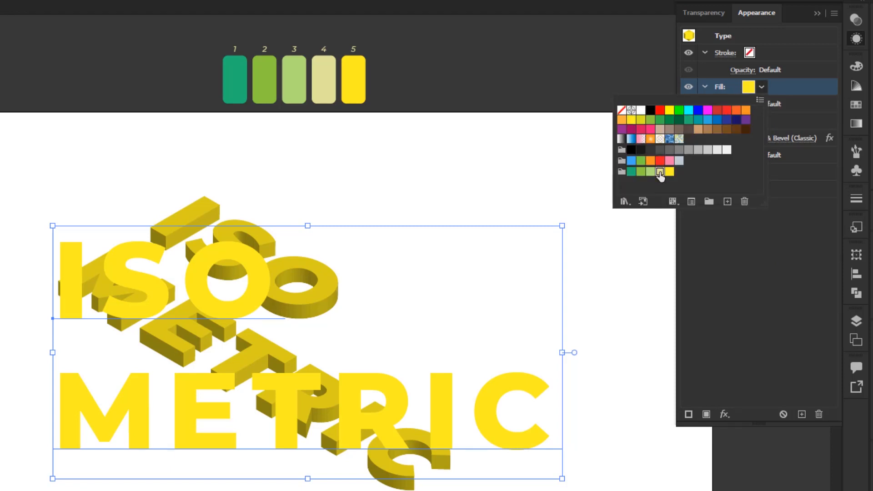
pyautogui.click(658, 172)
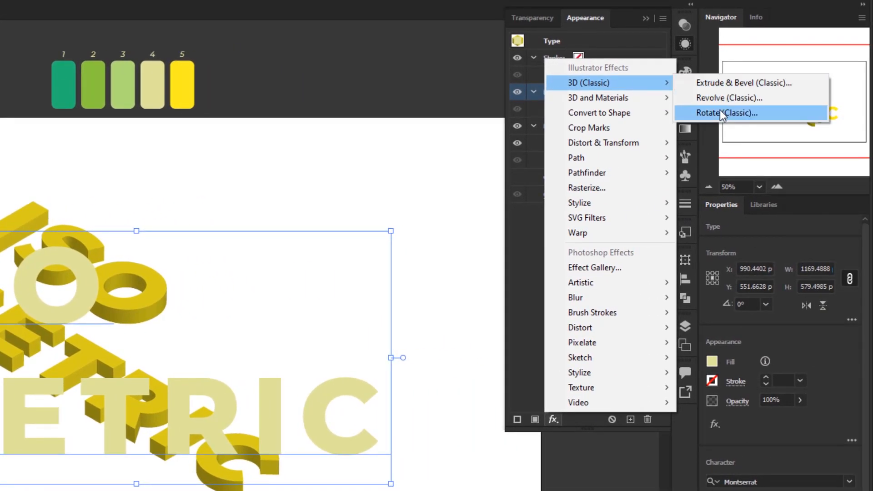
# Give the pale yellow fill a classic 3D Rotate effect in Isometric Top position
pyautogui.click(726, 112)
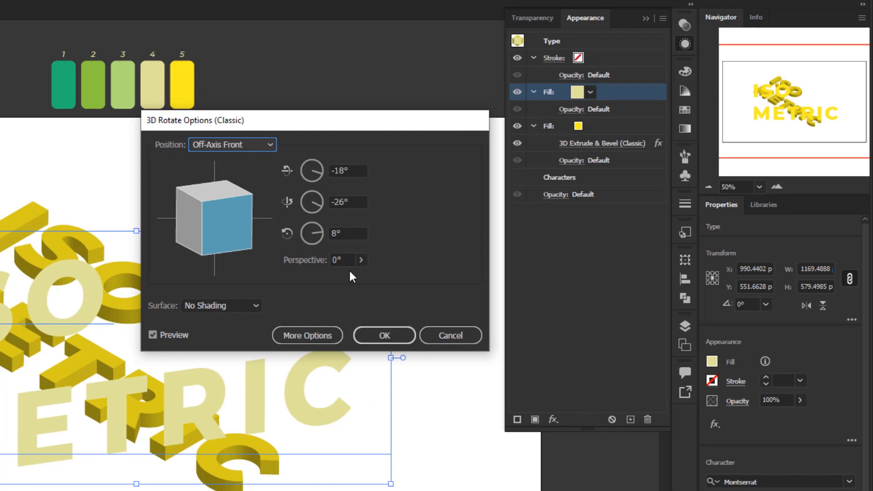
pyautogui.moveTo(344, 277)
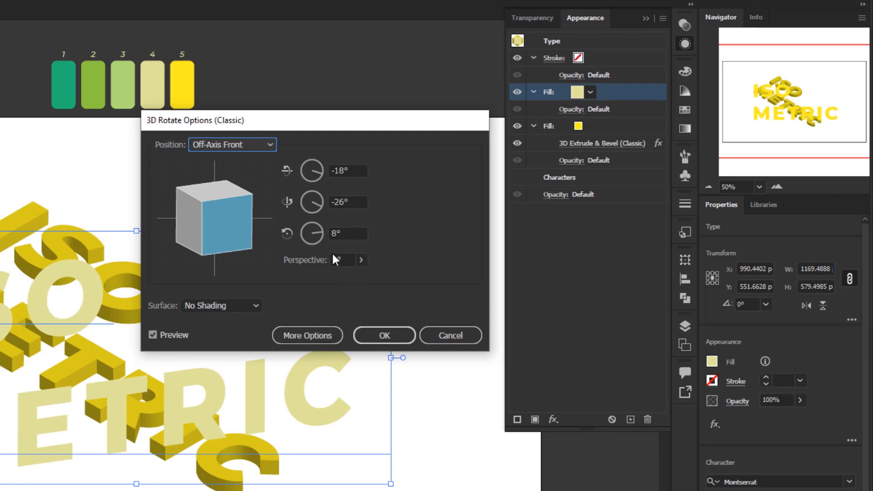
pyautogui.click(232, 145)
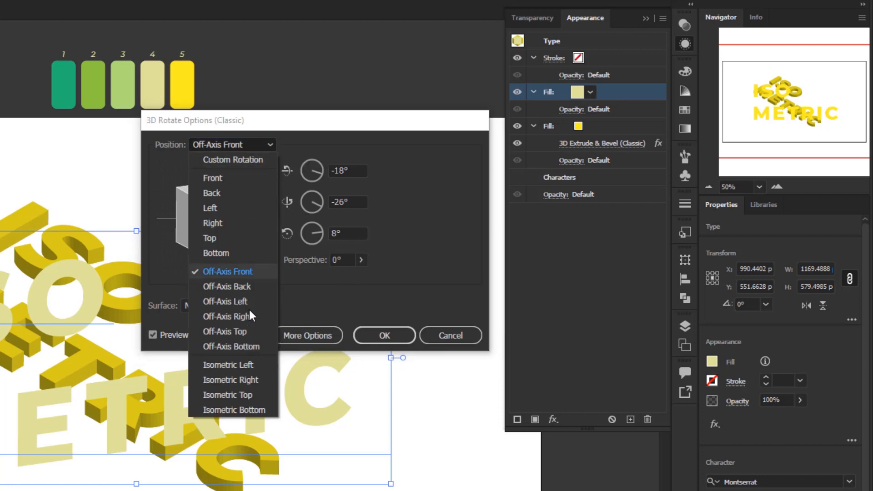
pyautogui.click(227, 395)
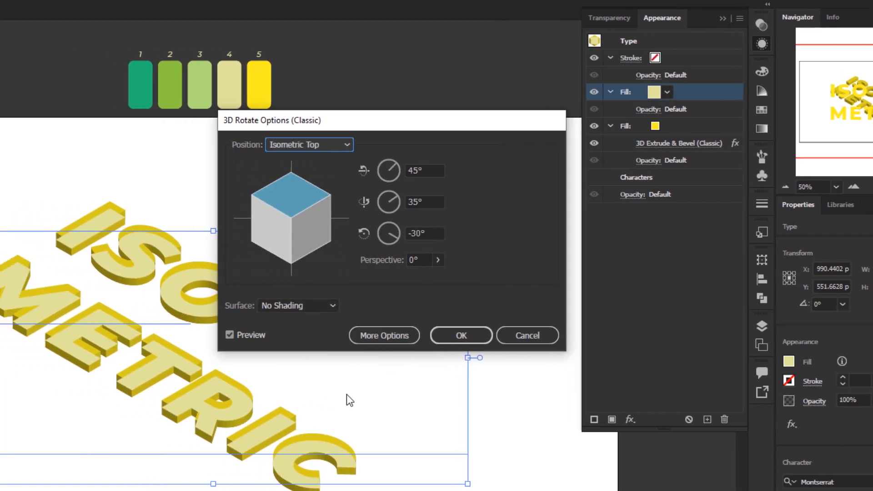
pyautogui.click(460, 336)
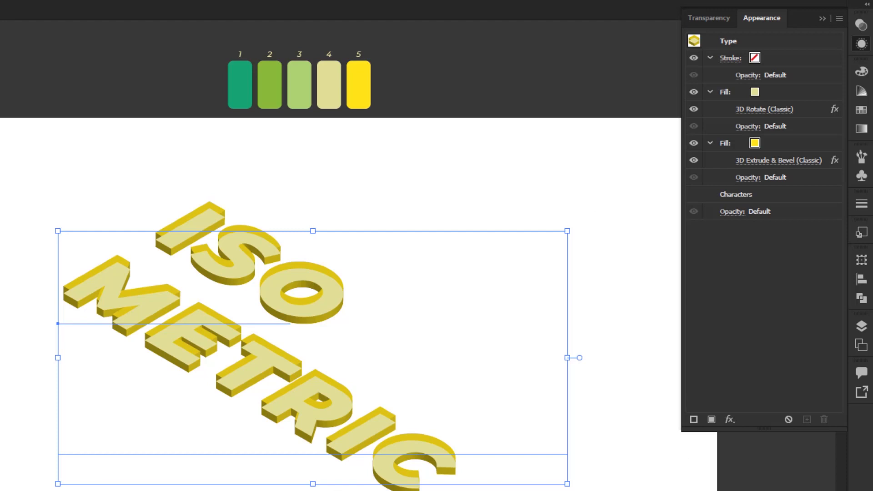
pyautogui.moveTo(815, 101)
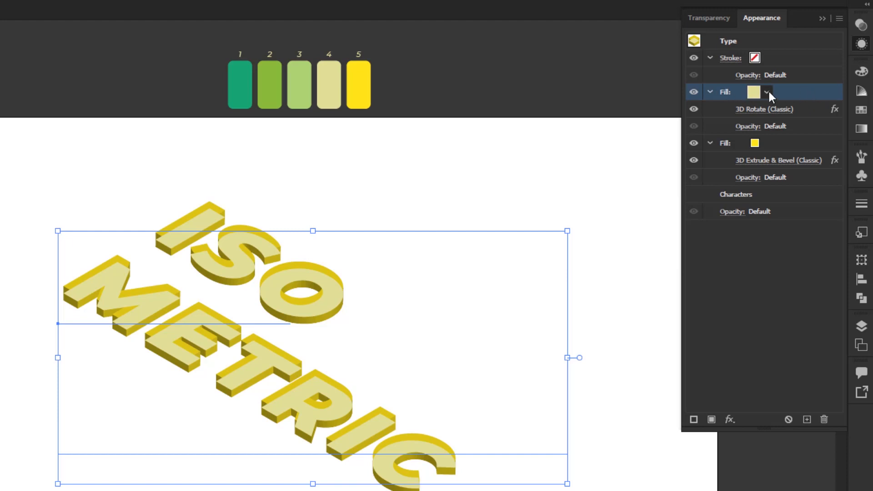
pyautogui.moveTo(824, 99)
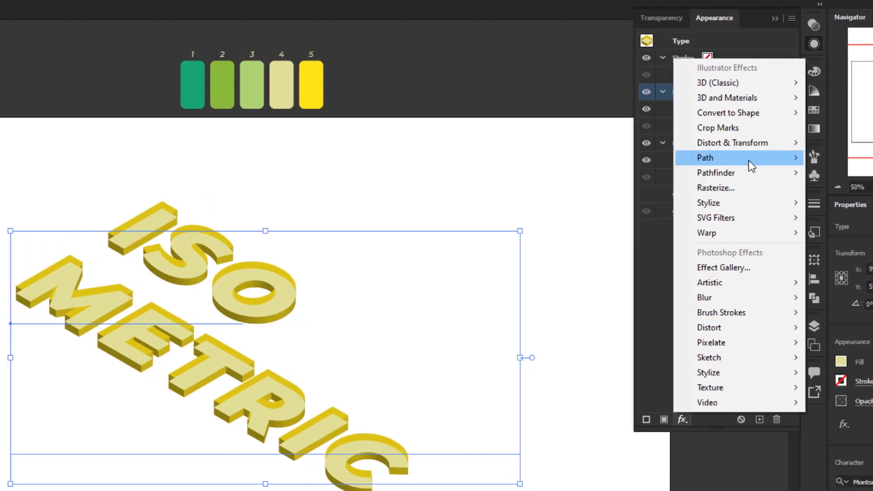
pyautogui.moveTo(604, 143)
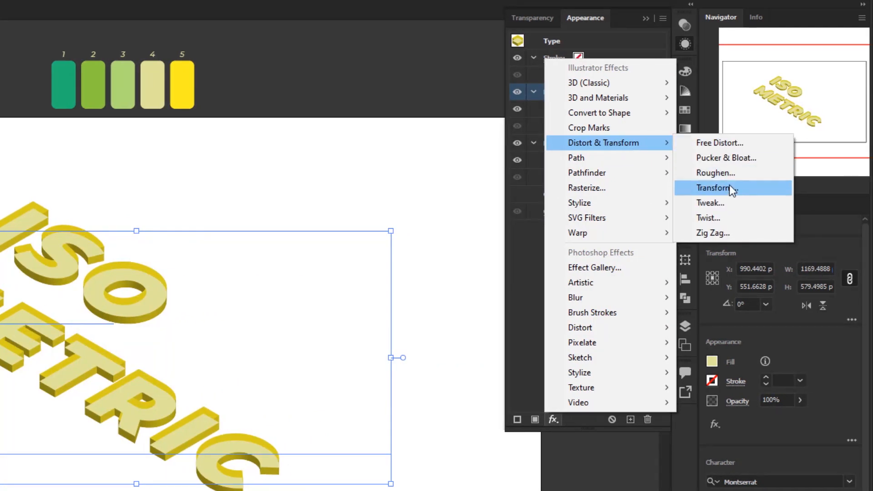
# Add a Transform effect moving the top fill -16 px vertically
pyautogui.click(713, 188)
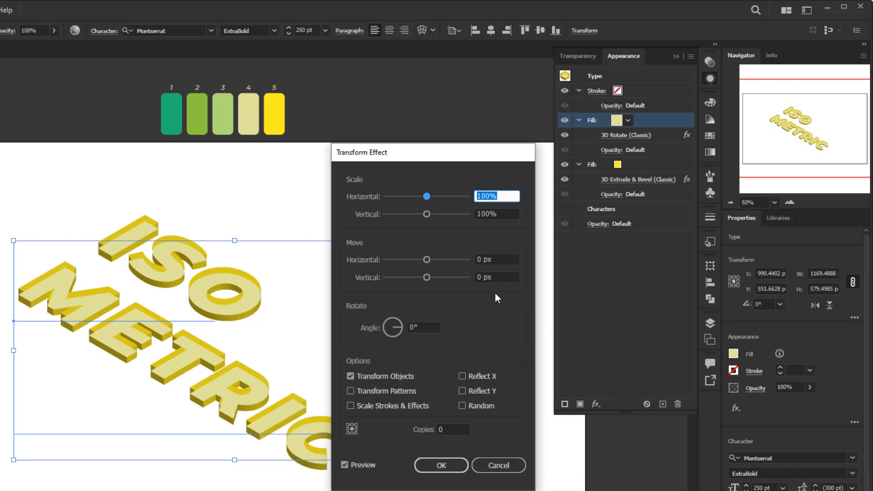
pyautogui.click(496, 277)
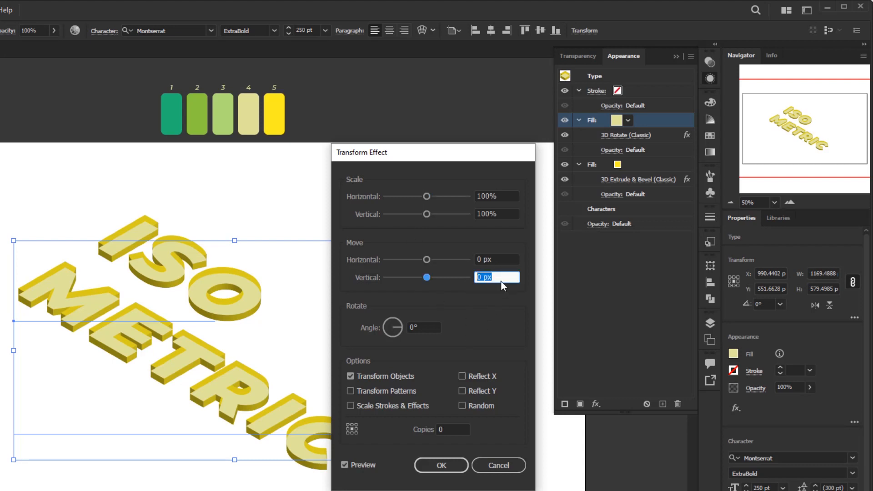
pyautogui.write('-16')
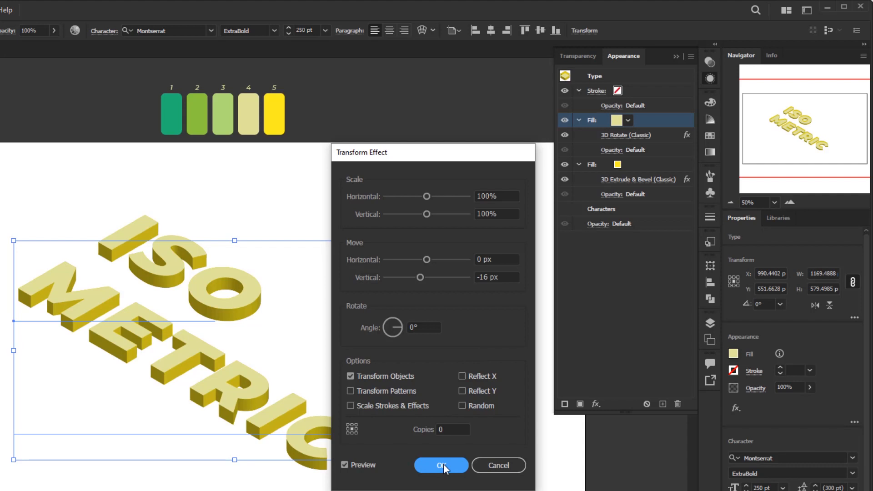
pyautogui.click(440, 465)
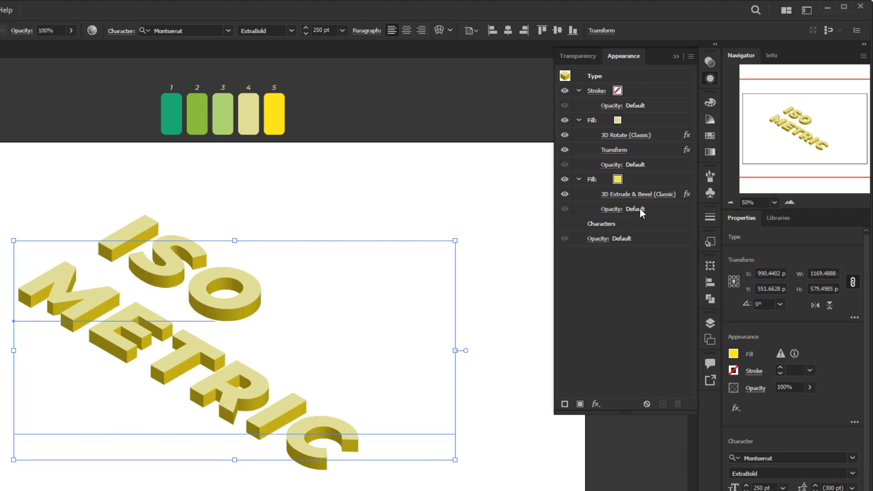
# Duplicate the yellow extruded fill and bring up swatch choices for the copy
pyautogui.click(592, 179)
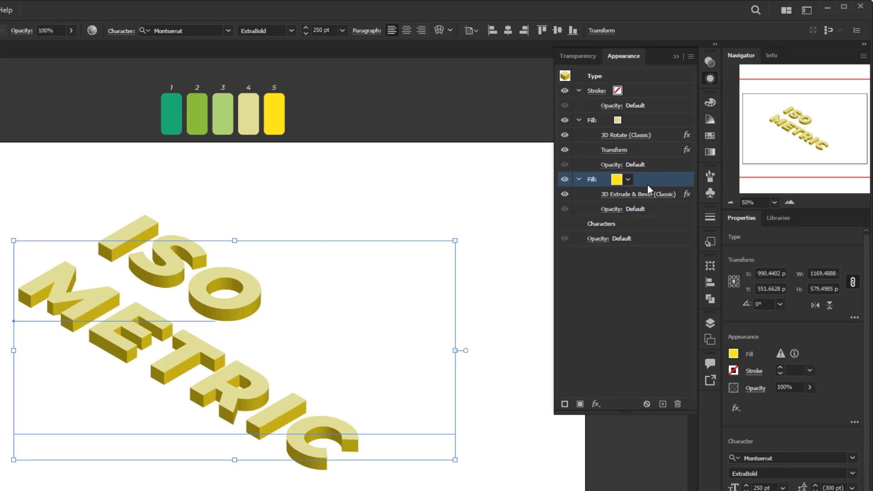
pyautogui.moveTo(646, 183)
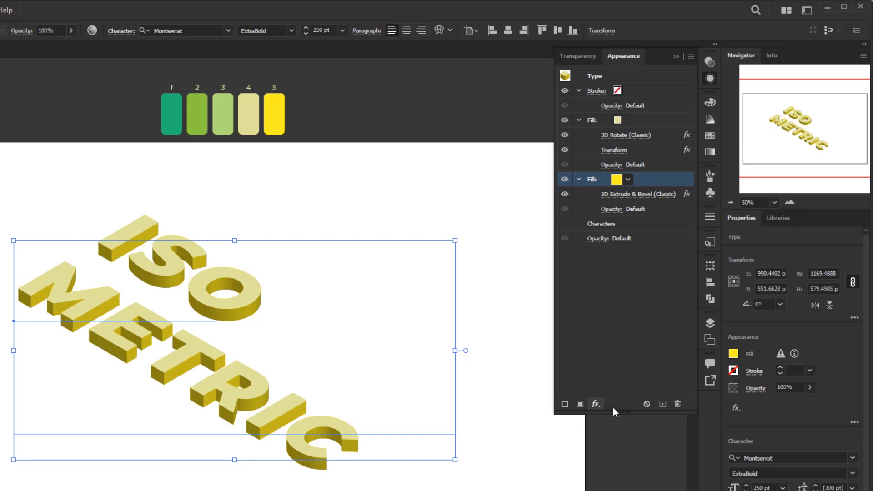
pyautogui.moveTo(663, 403)
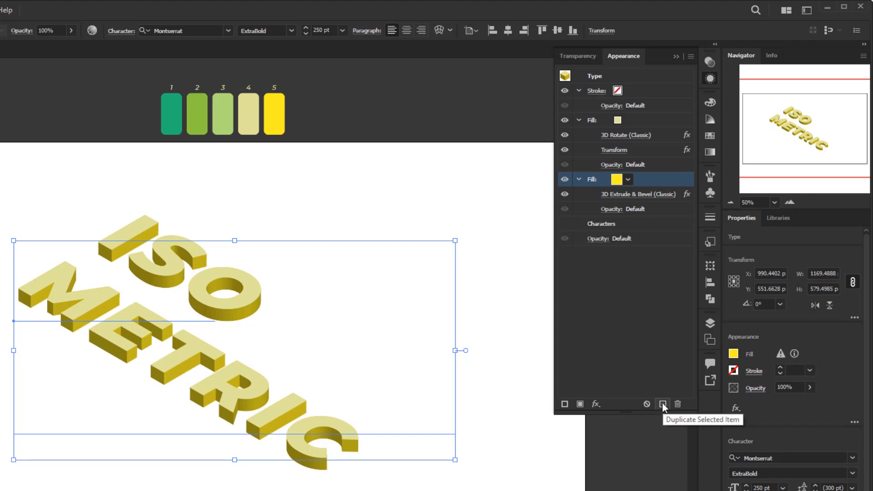
pyautogui.click(663, 404)
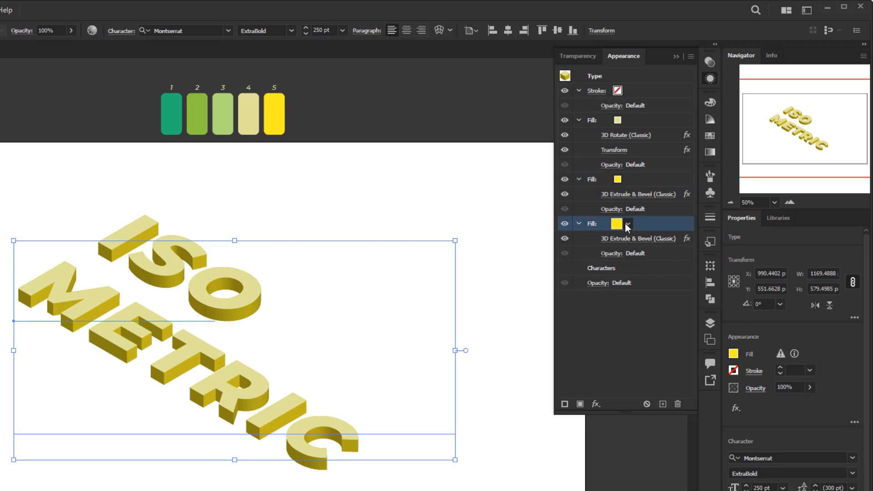
pyautogui.click(627, 223)
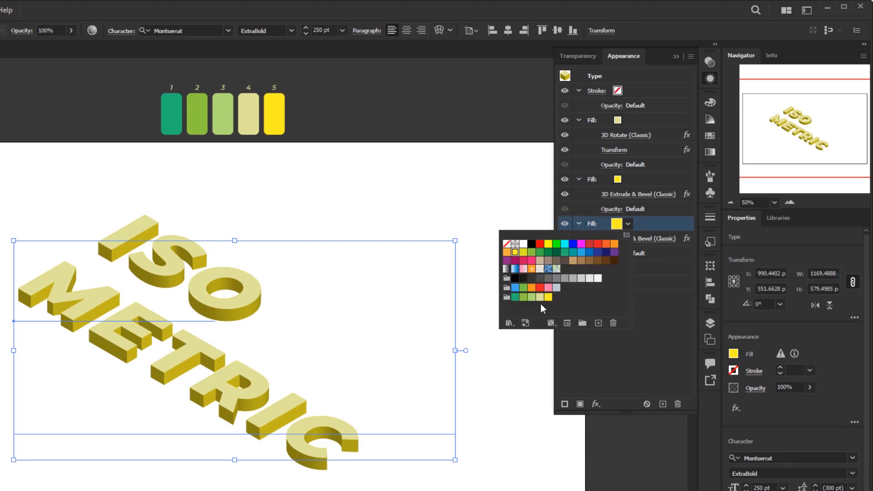
pyautogui.moveTo(513, 297)
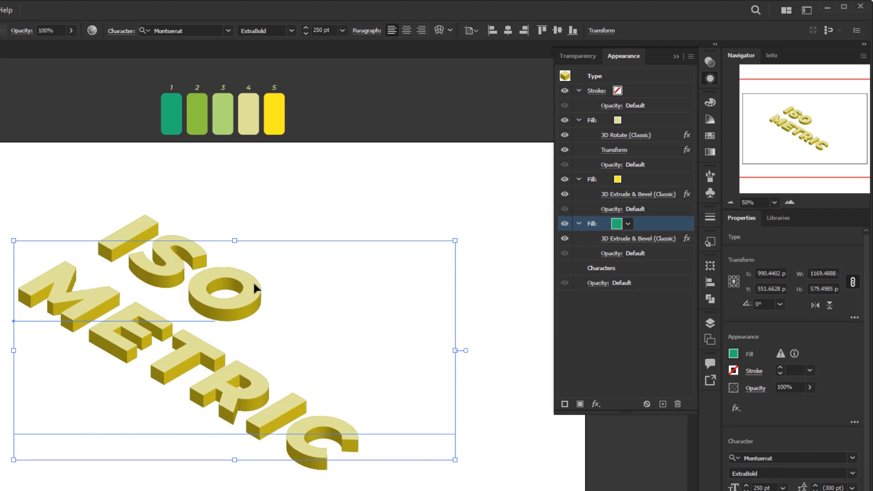
pyautogui.moveTo(270, 319)
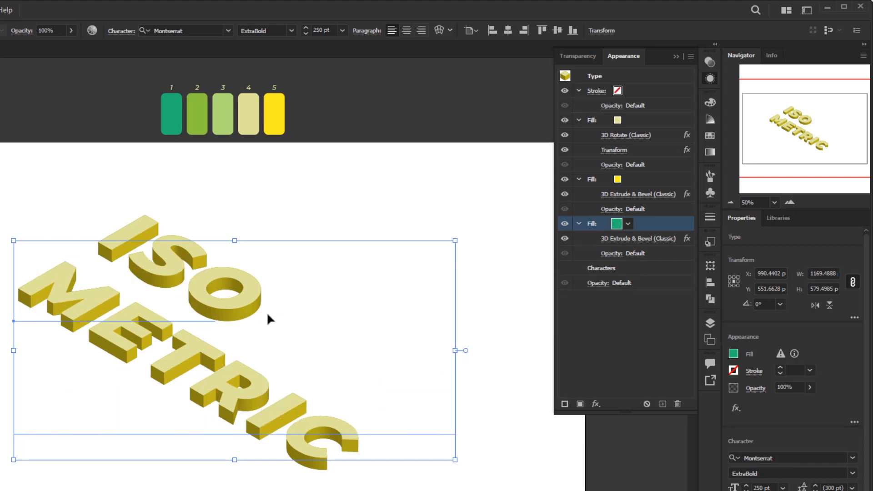
pyautogui.moveTo(280, 316)
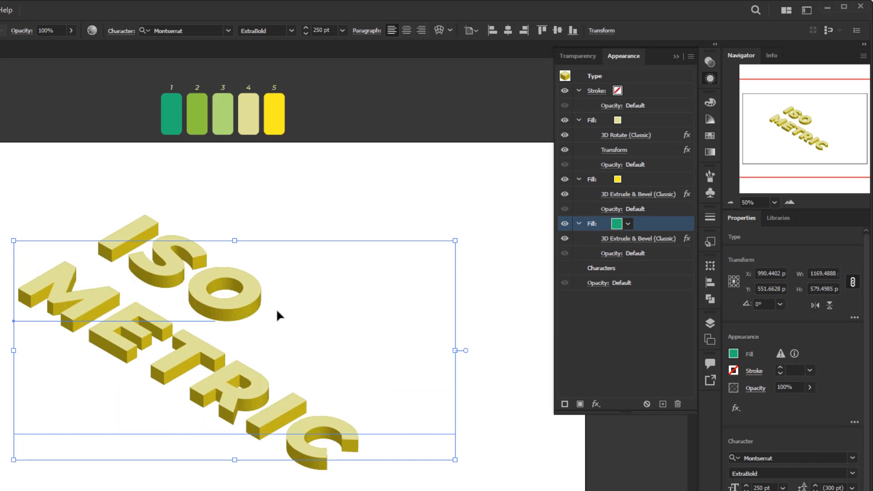
pyautogui.moveTo(640, 343)
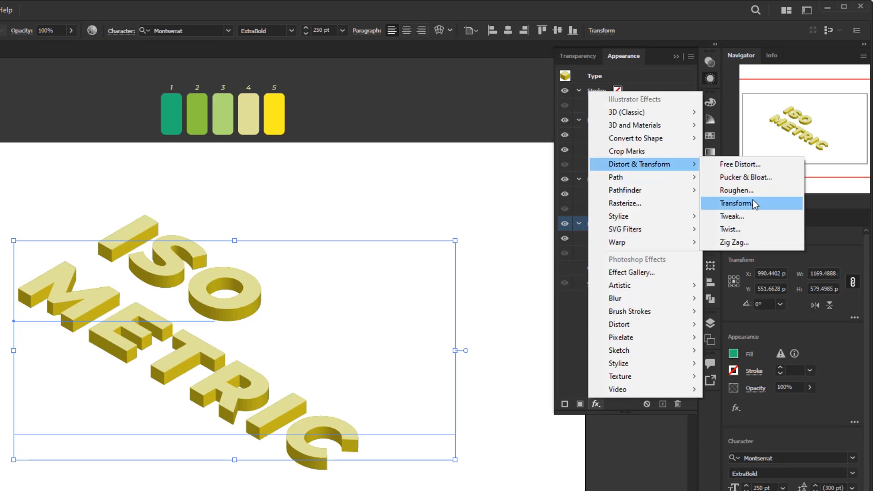
# Add a Transform effect moving the green fill 32 px down vertically
pyautogui.click(740, 203)
pyautogui.write('32')
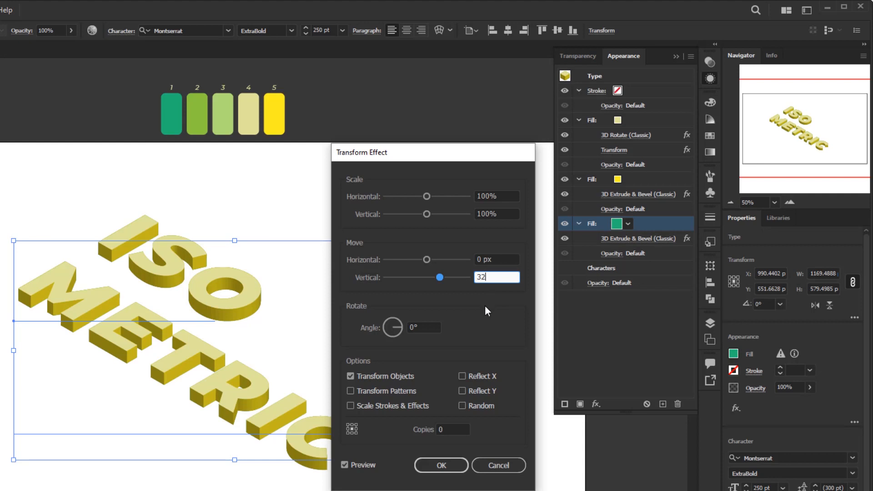
pyautogui.moveTo(495, 301)
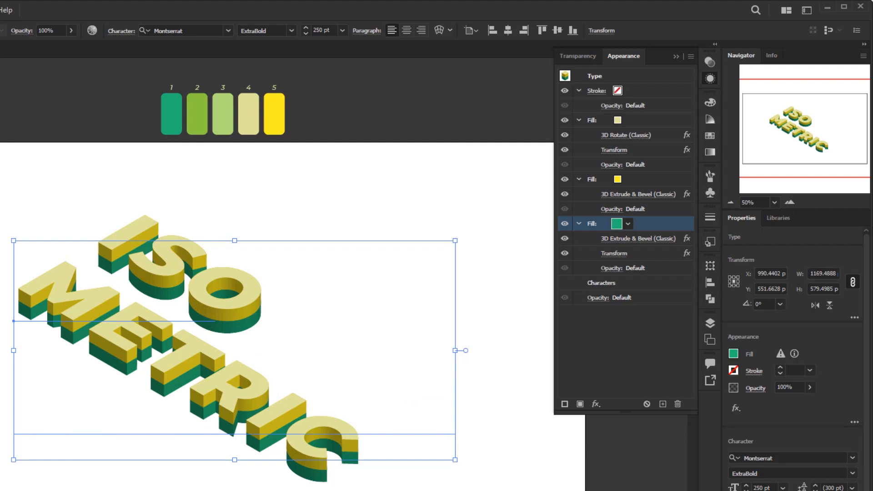
pyautogui.moveTo(657, 238)
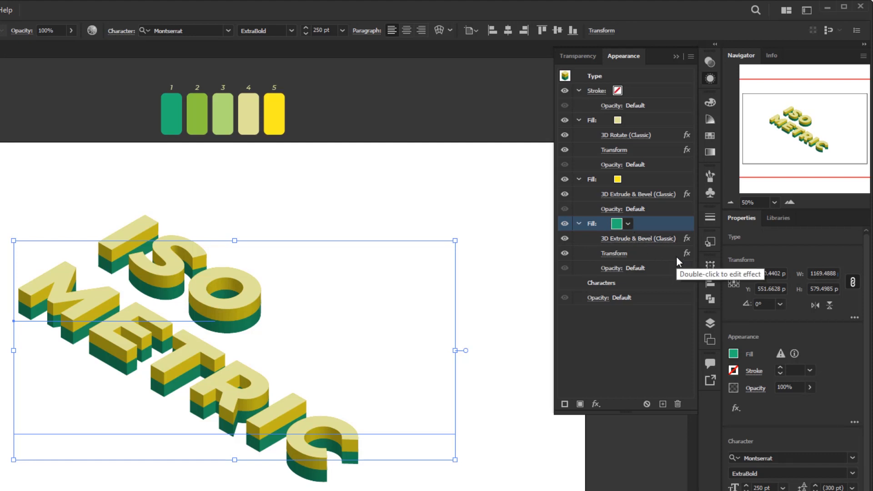
# Target Characters and add a new fill coloured Black beneath the 3D layers
pyautogui.click(601, 282)
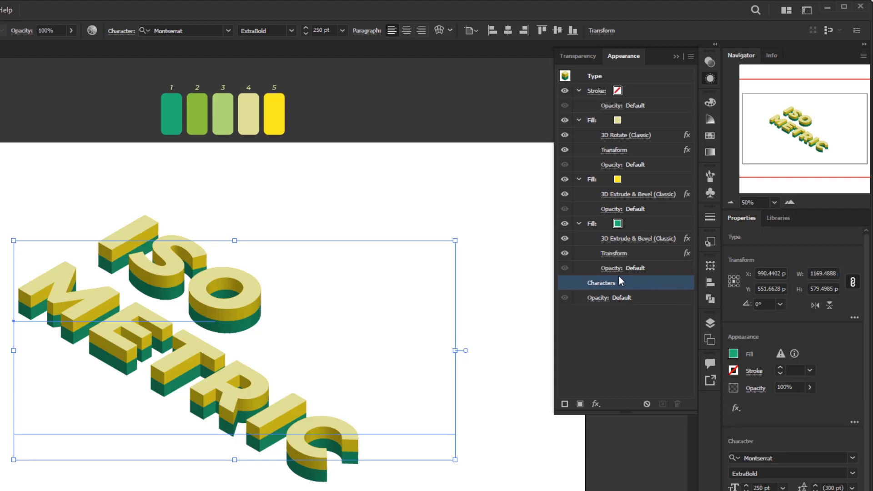
pyautogui.moveTo(596, 361)
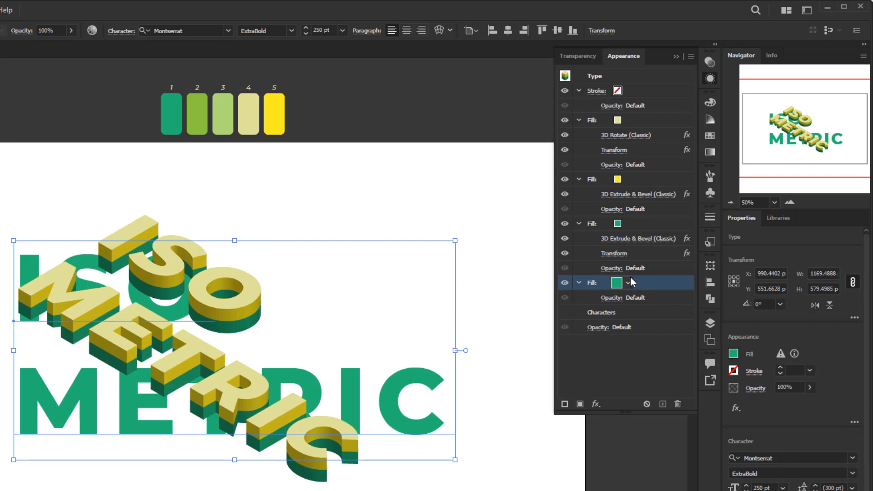
pyautogui.click(627, 283)
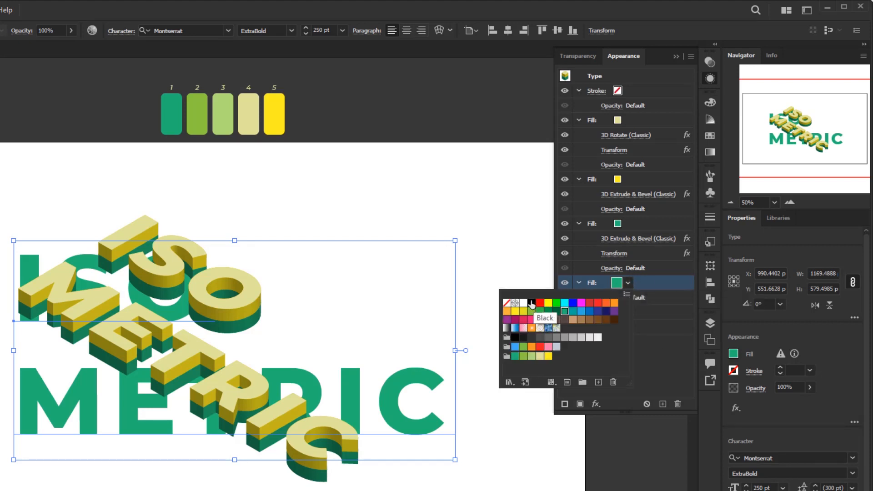
pyautogui.click(530, 302)
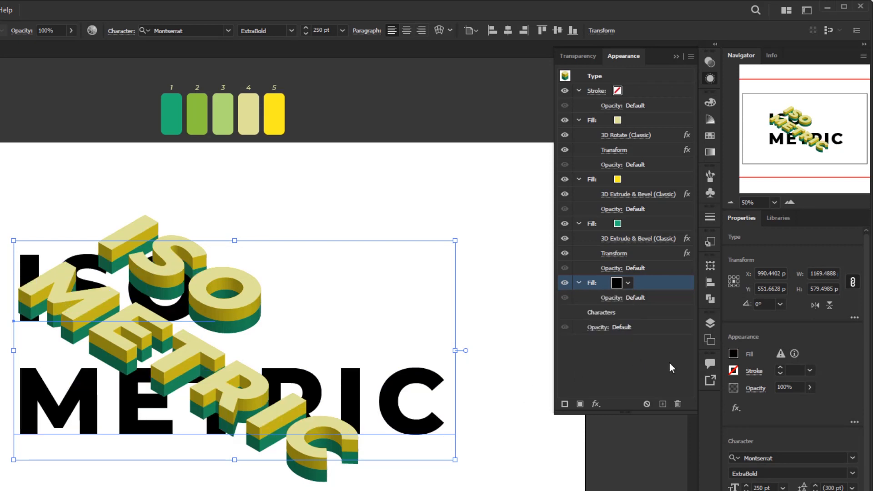
pyautogui.moveTo(600, 404)
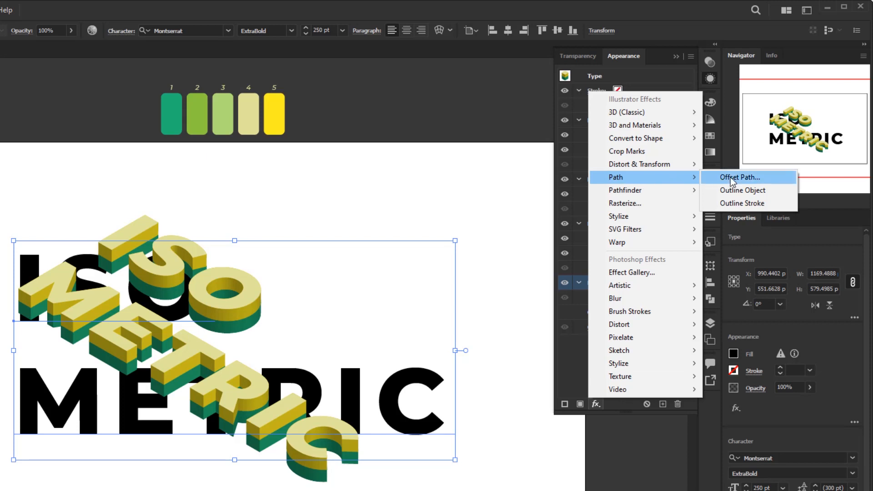
# Give the black fill a 7 px Offset Path effect
pyautogui.click(738, 177)
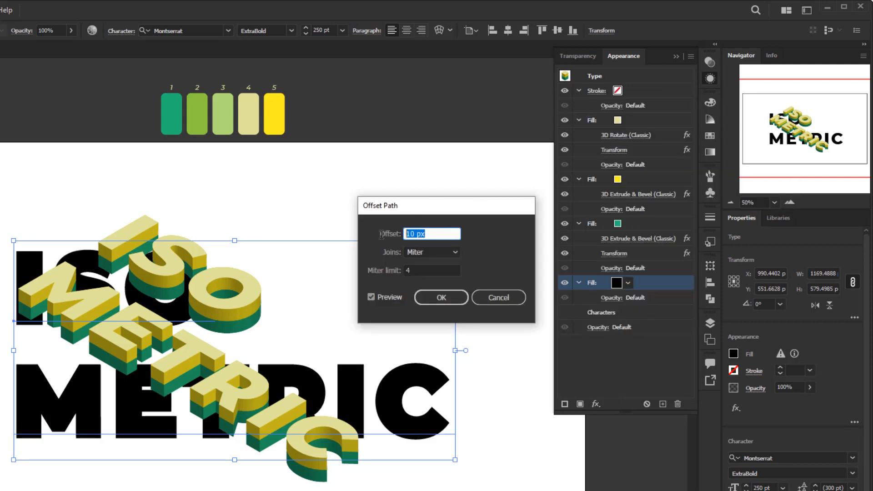
pyautogui.write('7')
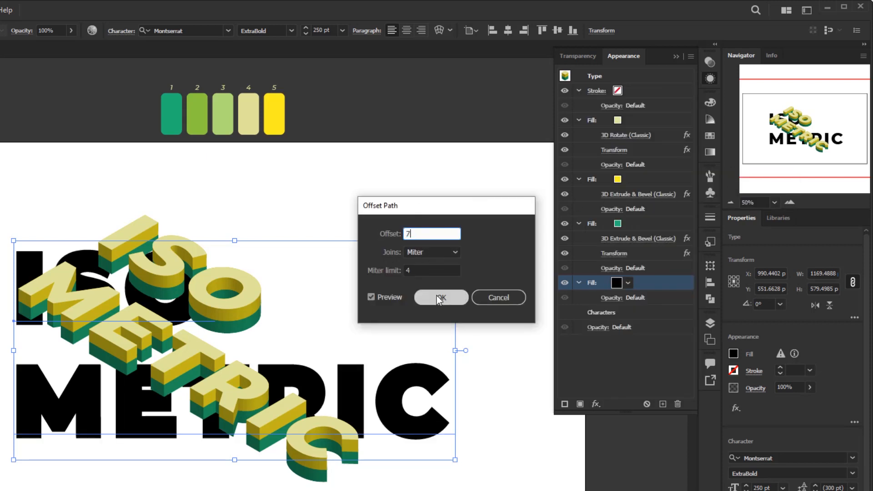
pyautogui.click(440, 298)
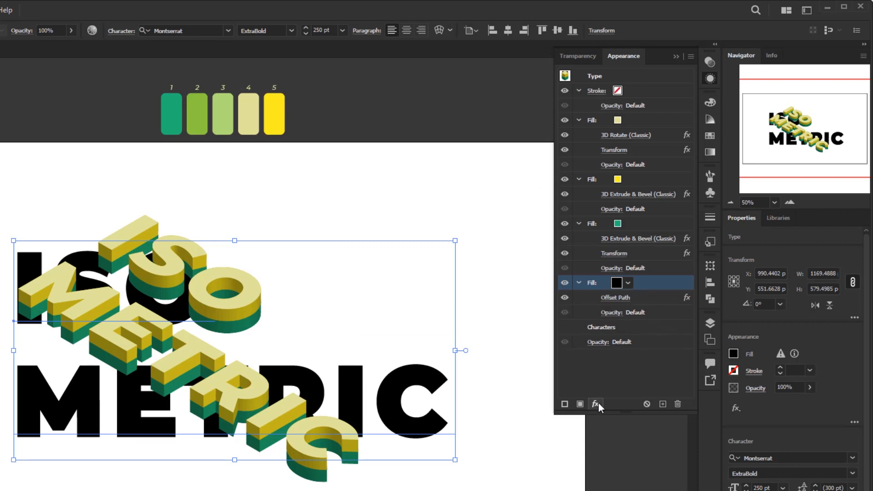
# Add a 3D (Classic) Rotate effect set to the Isometric Top position
pyautogui.click(595, 404)
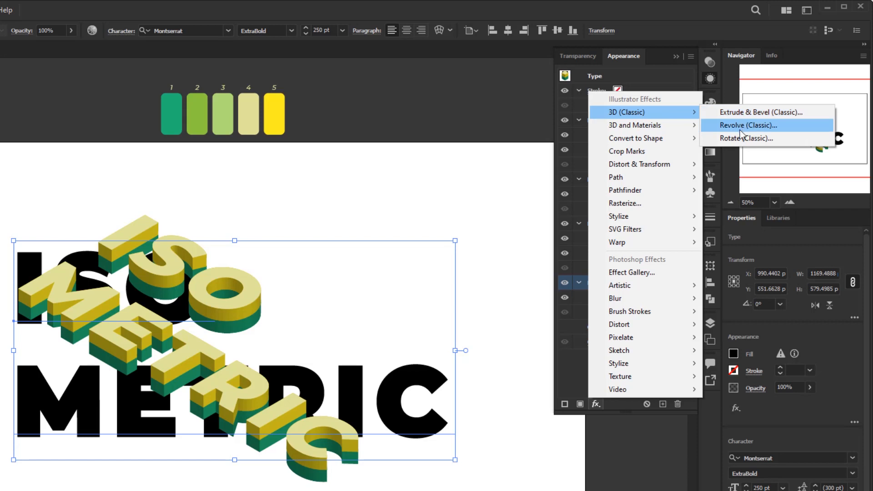
pyautogui.click(746, 139)
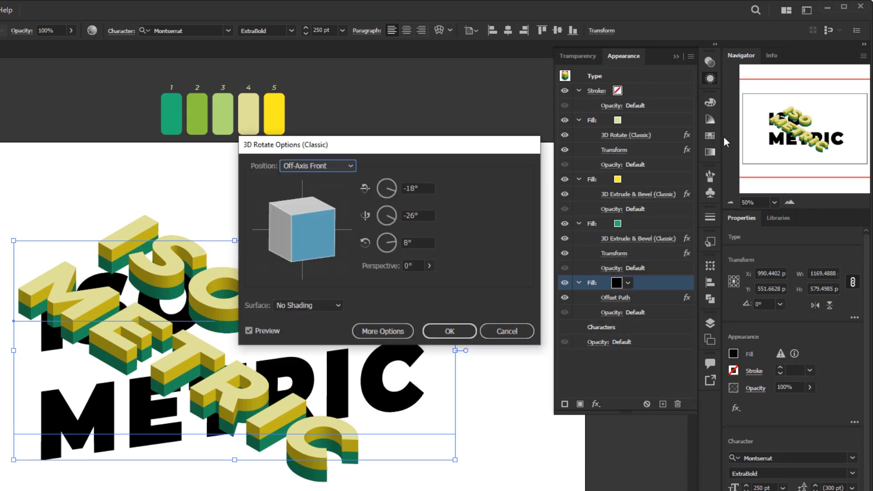
pyautogui.click(316, 166)
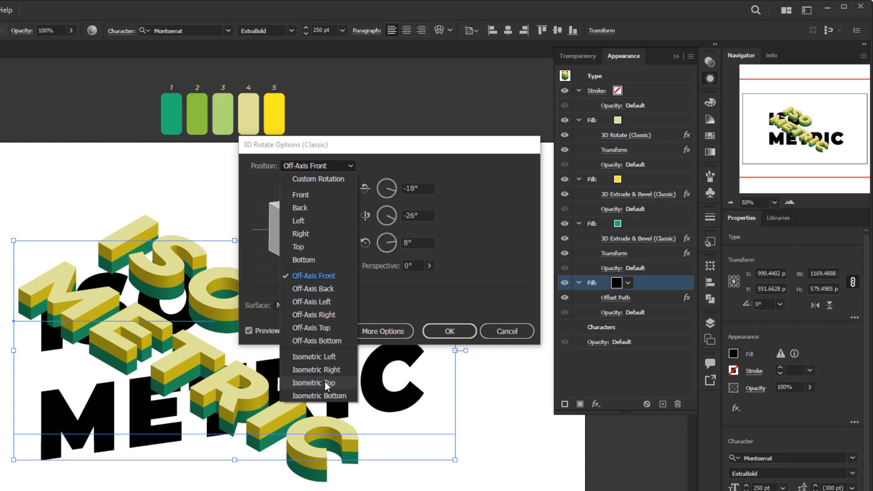
pyautogui.click(449, 331)
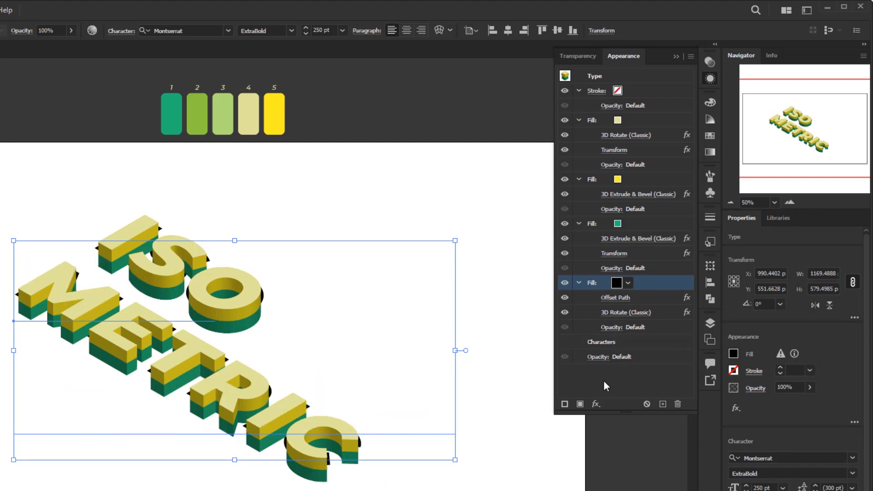
# Add a Transform effect moving the black shadow -7 px horizontal and 48 px vertical
pyautogui.click(595, 404)
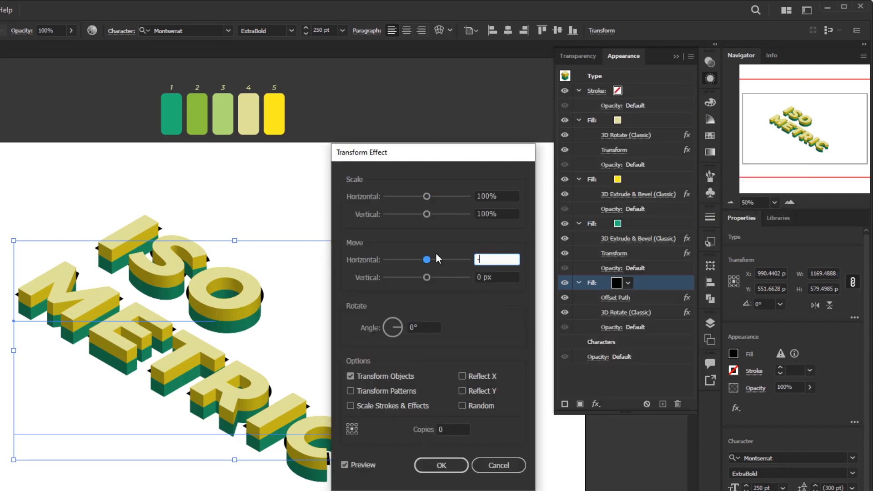
pyautogui.write('48')
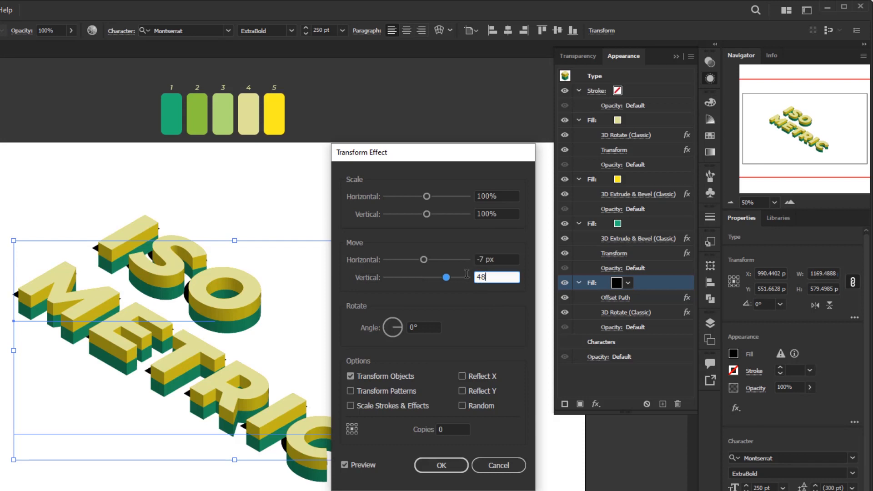
pyautogui.click(441, 466)
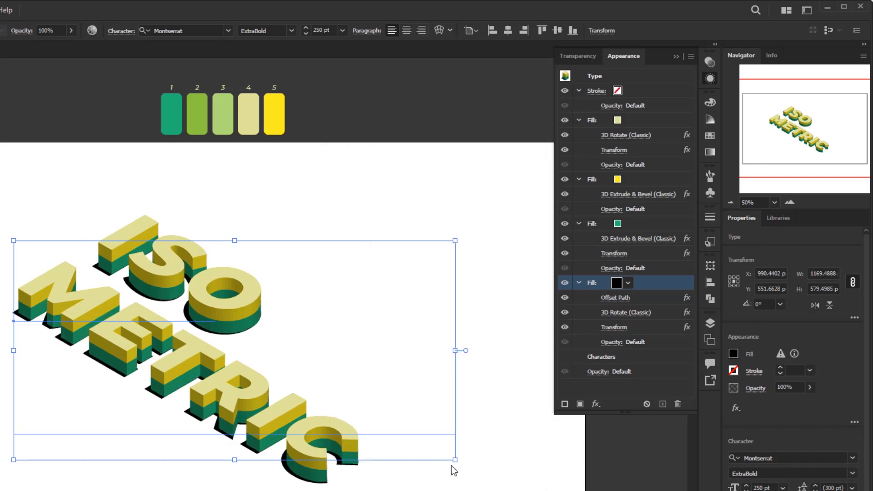
pyautogui.moveTo(313, 320)
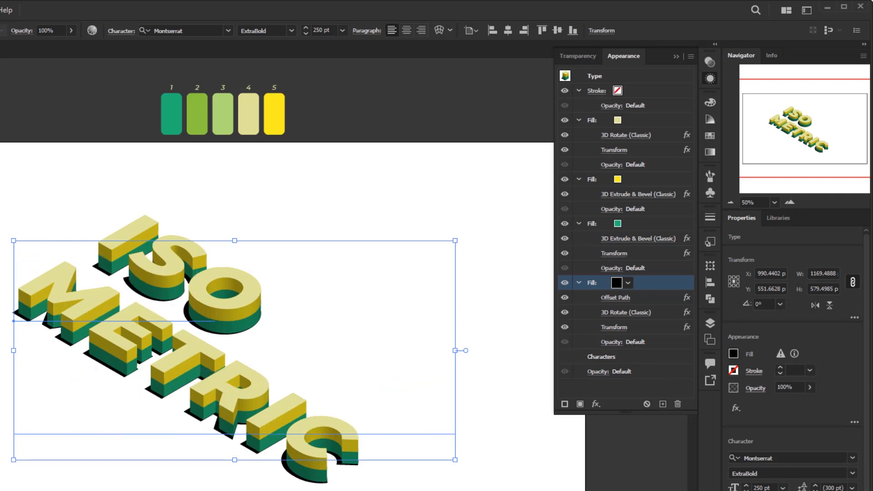
# Apply a 10 px Gaussian Blur to the black shadow fill
pyautogui.click(596, 404)
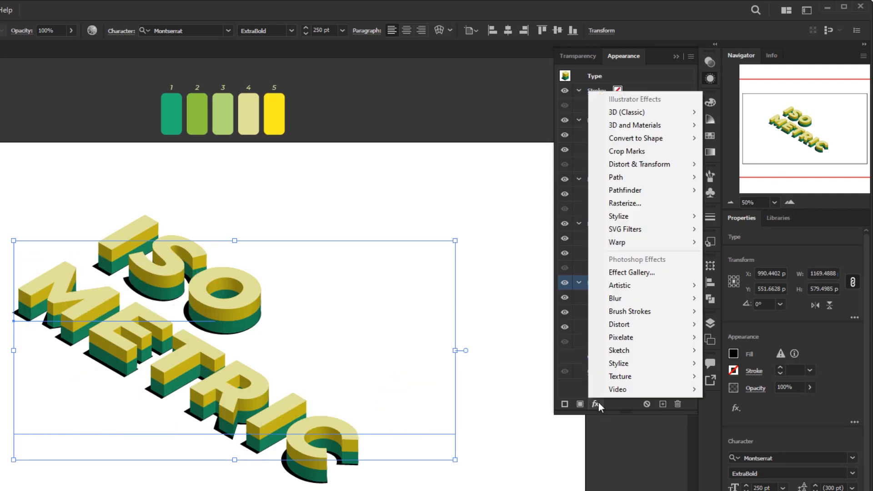
pyautogui.moveTo(616, 299)
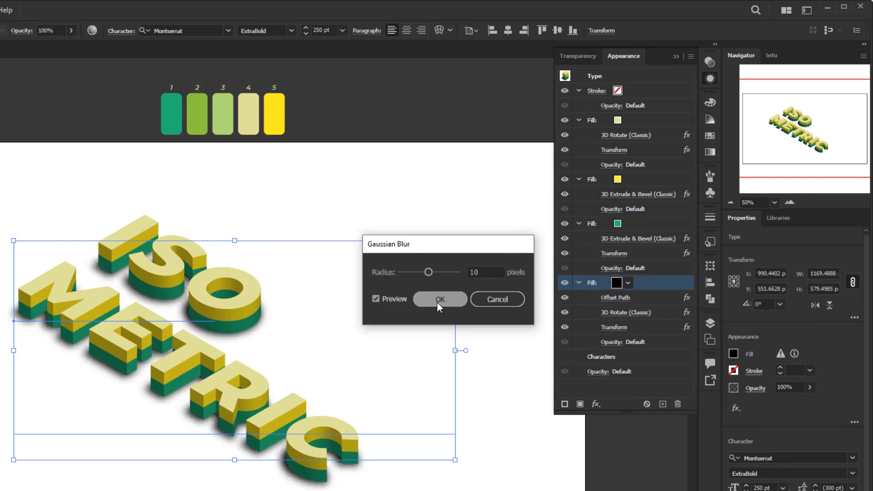
pyautogui.click(441, 299)
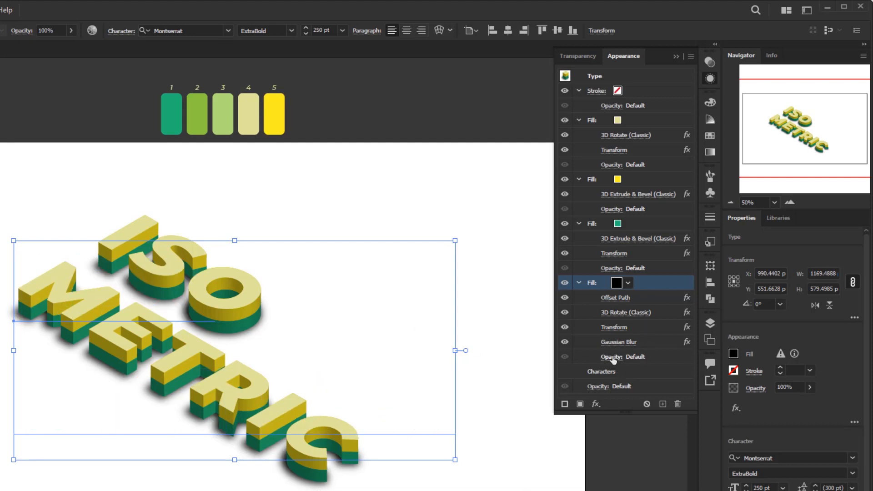
# Reduce the black shadow fill's opacity to 80%
pyautogui.click(622, 356)
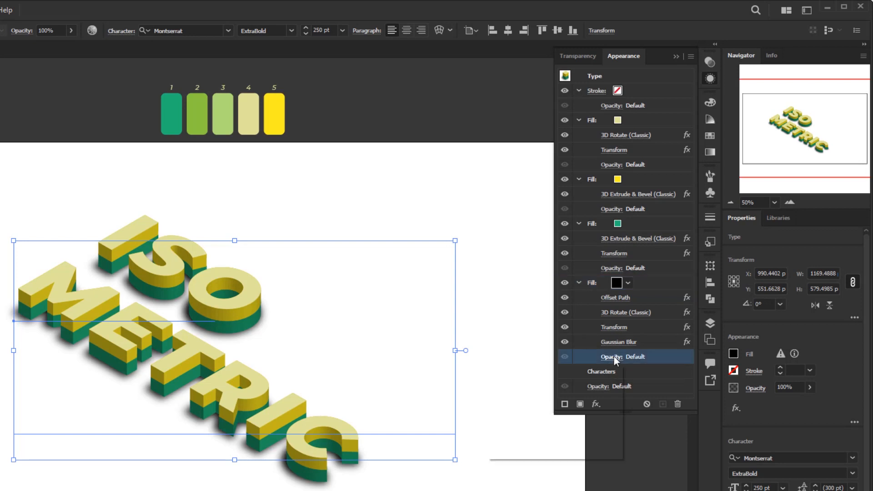
pyautogui.click(622, 356)
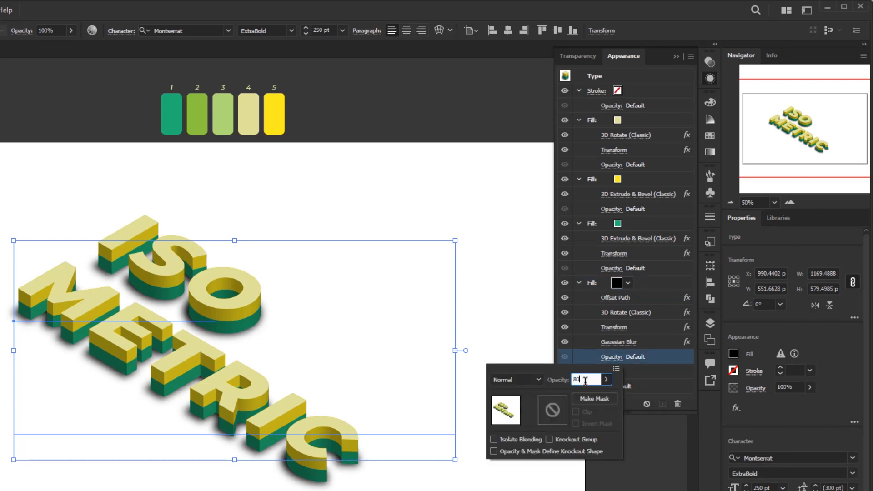
pyautogui.click(515, 379)
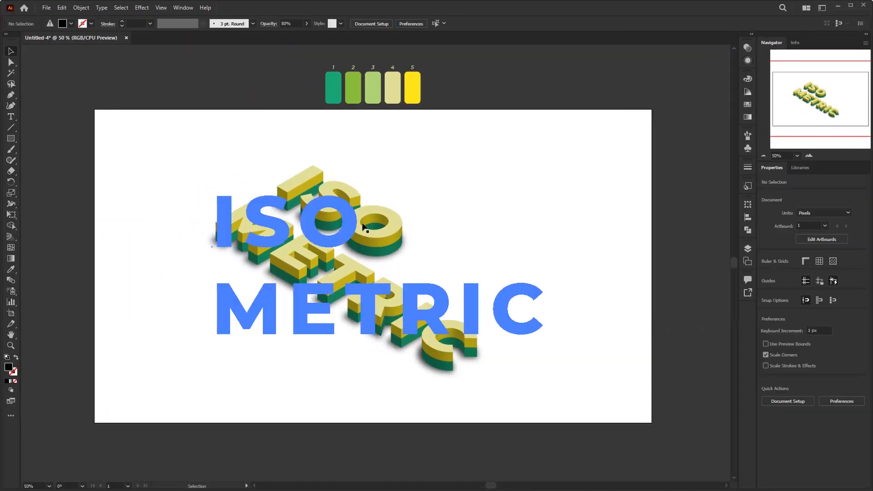
# Select the isometric text and show the Layers panel containing only Layer 1
pyautogui.click(10, 117)
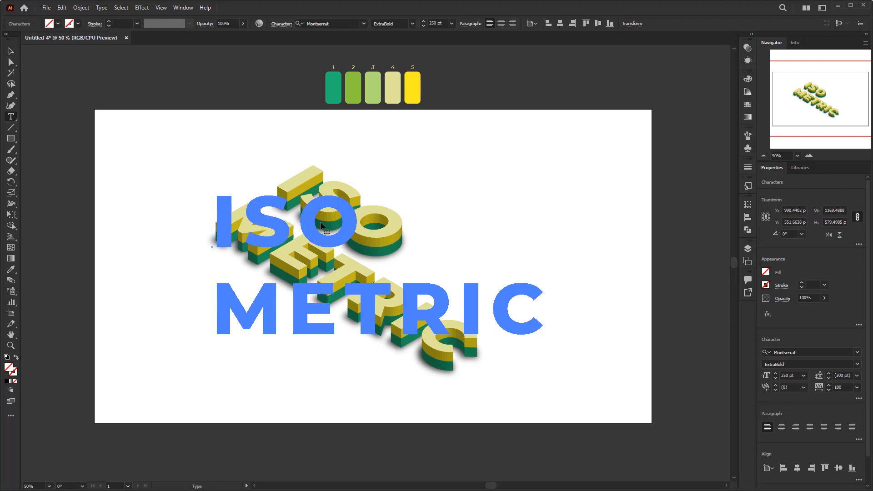
pyautogui.write('adpne')
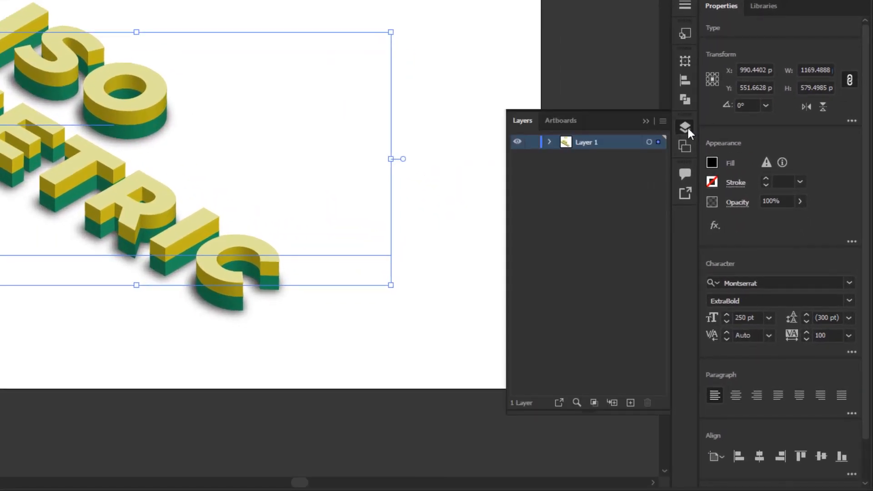
pyautogui.moveTo(630, 402)
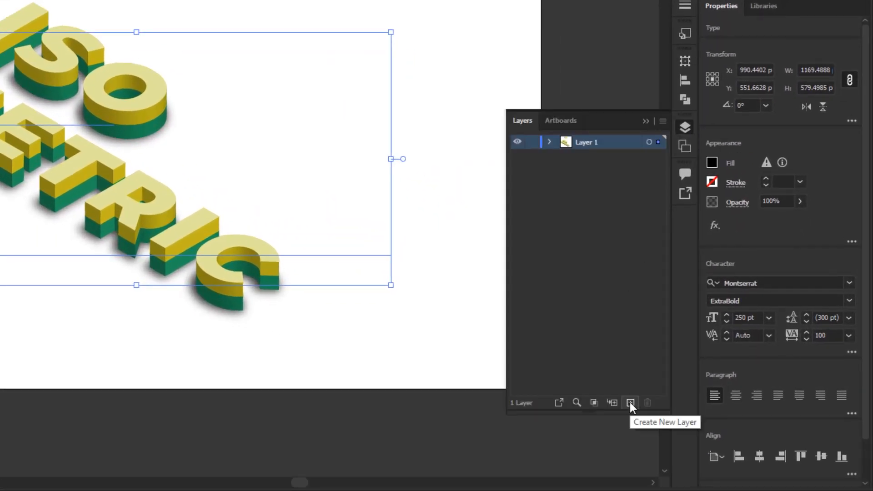
# Create Layer 2, move it below Layer 1 and make it the active layer
pyautogui.click(631, 403)
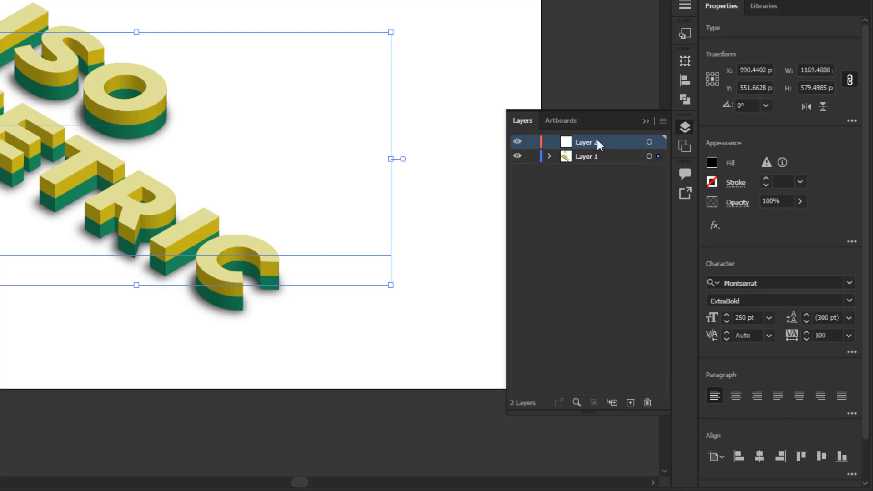
pyautogui.click(585, 156)
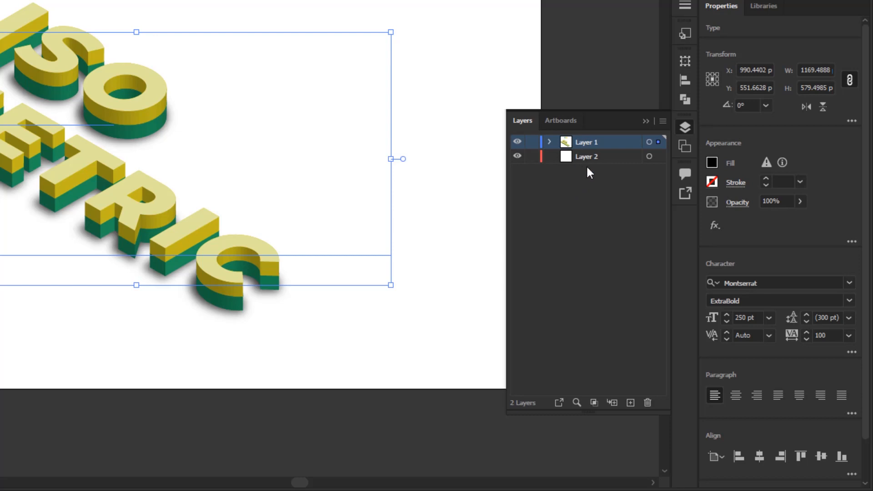
pyautogui.moveTo(602, 165)
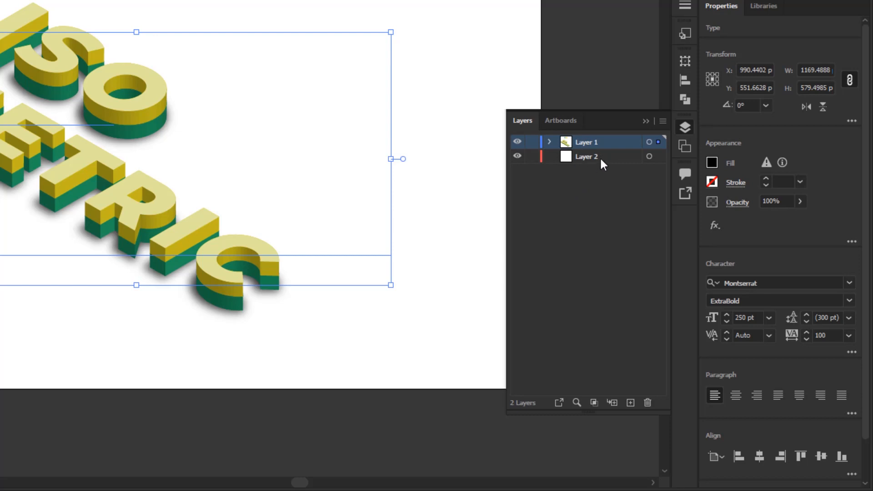
pyautogui.click(587, 156)
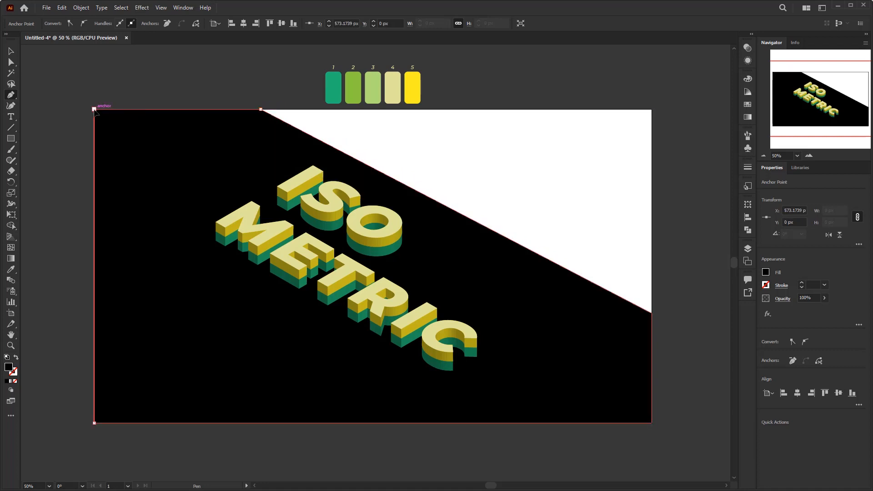
# Close the Pen-drawn trapezium covering the artboard except the upper-right corner
pyautogui.click(383, 313)
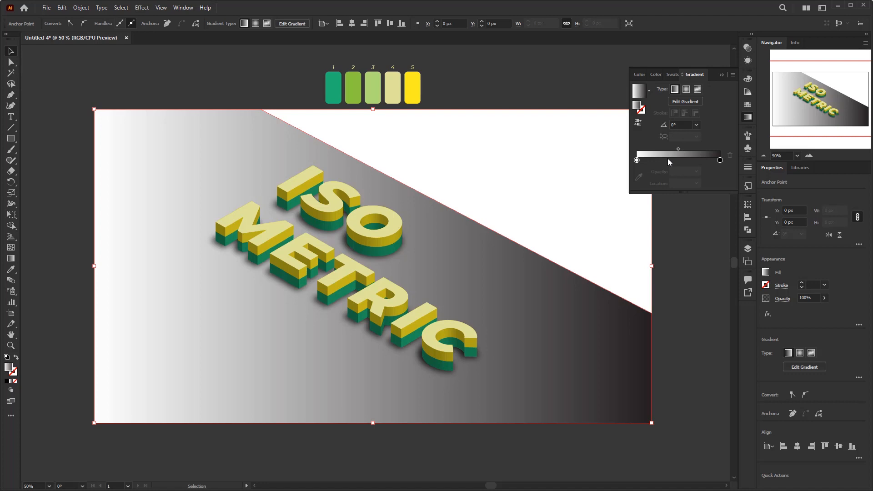
pyautogui.moveTo(658, 371)
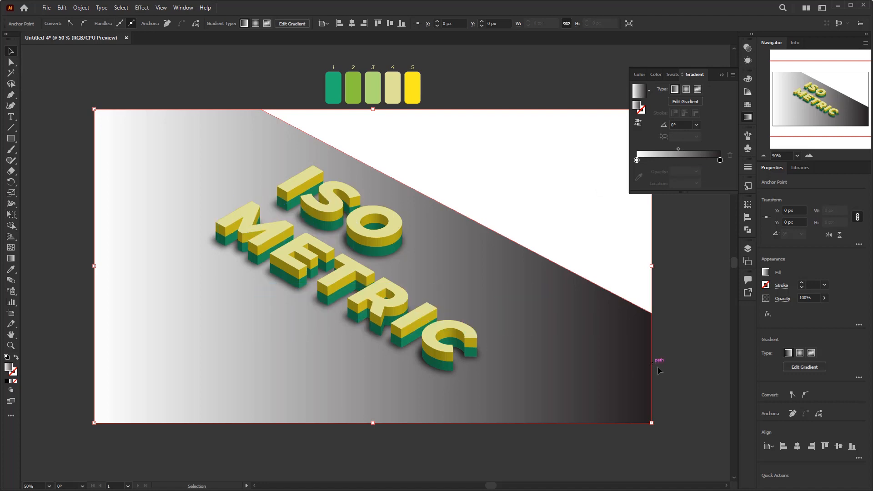
pyautogui.moveTo(656, 170)
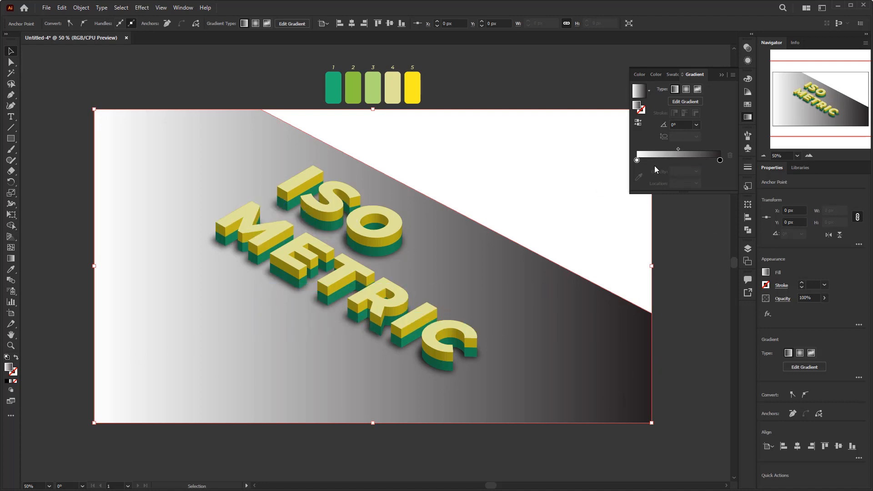
pyautogui.moveTo(637, 161)
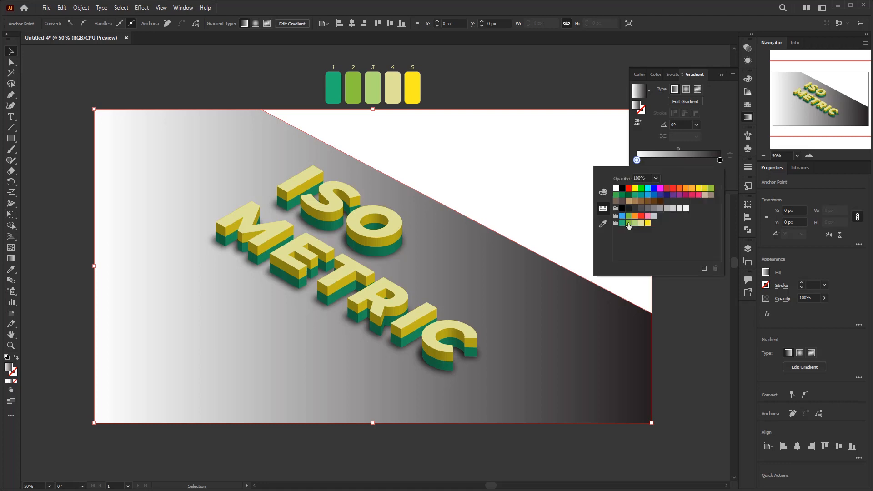
# Set the gradient stops to mid green and lighter green, then show the gradient annotator
pyautogui.click(629, 224)
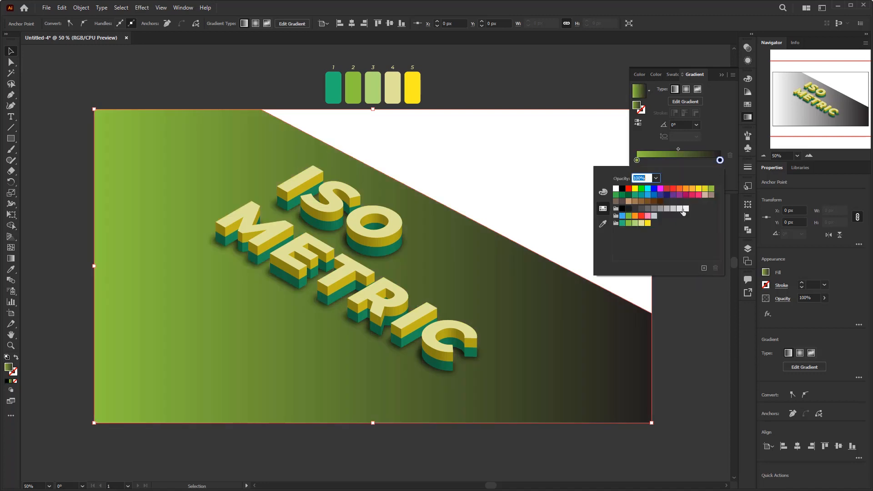
pyautogui.click(633, 223)
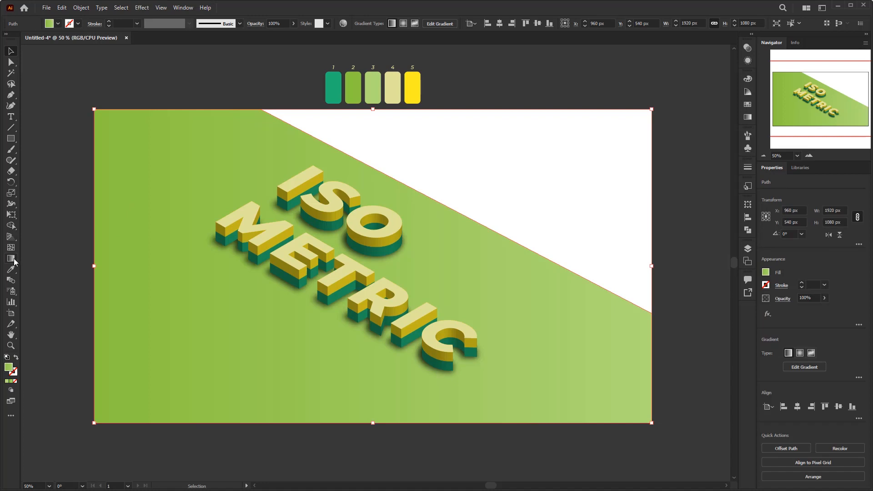
pyautogui.click(11, 258)
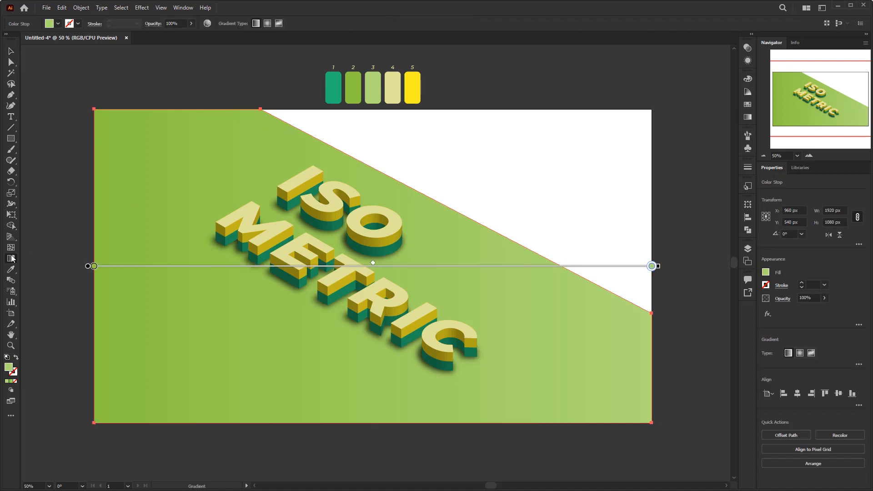